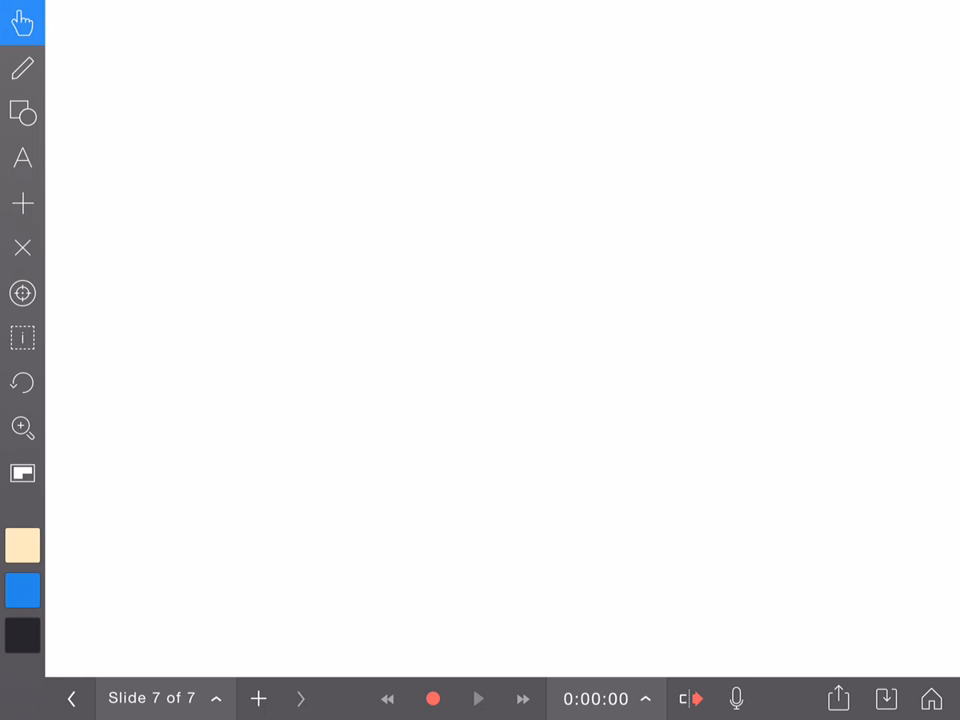
Sketch a black perspective outline of a flat slab-like board on slide 7.
click(22, 67)
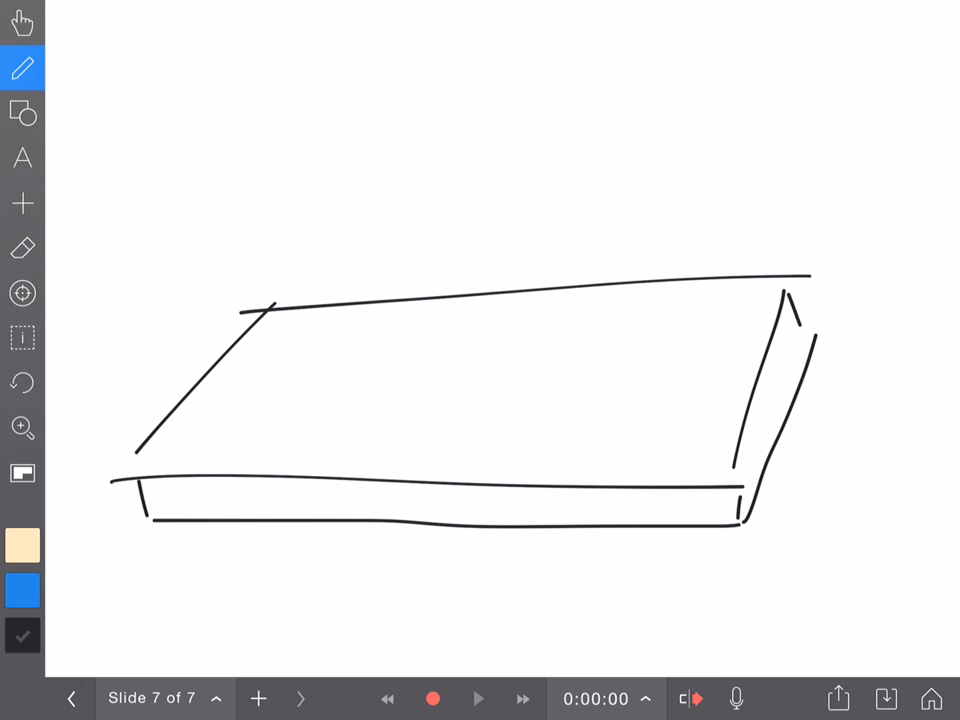
Draw short curved legs under the board and choose cream as the ink colour.
drag(170, 530, 230, 590)
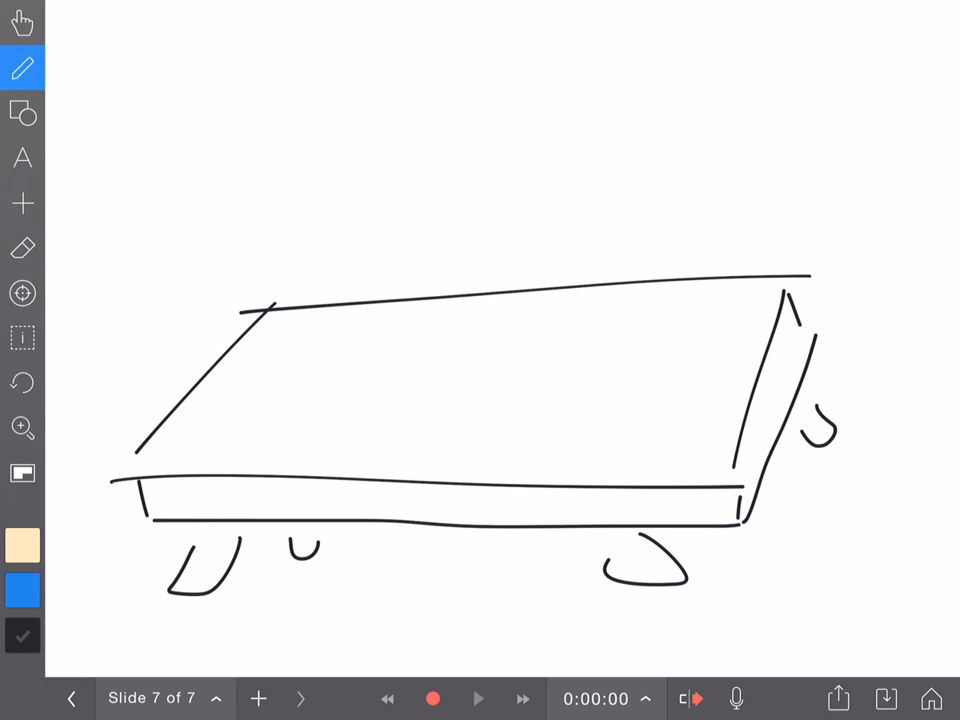
click(22, 22)
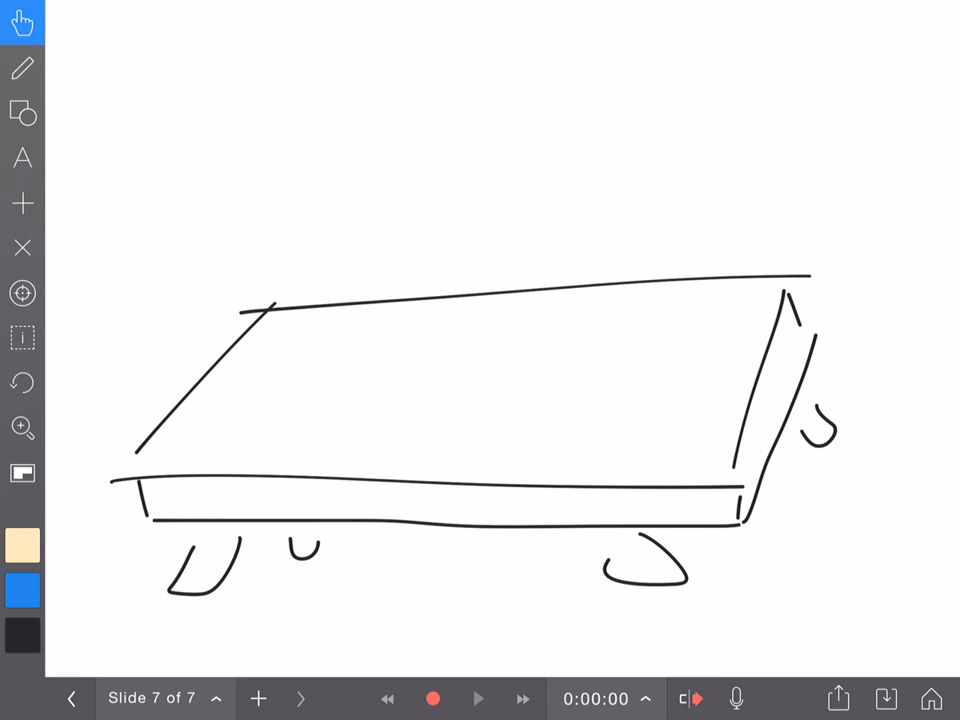
click(22, 68)
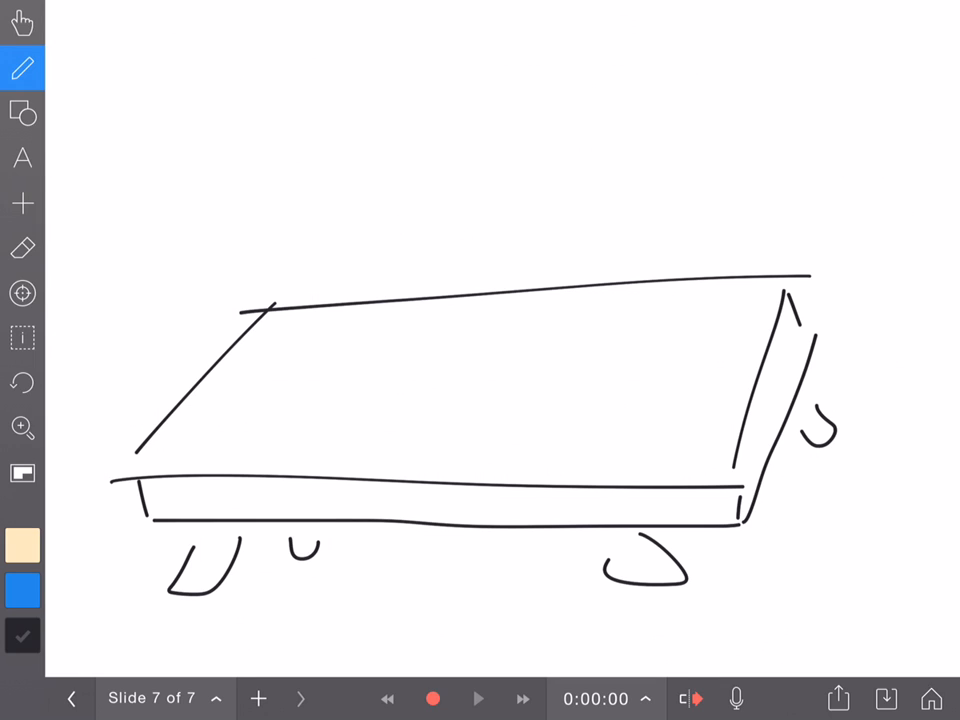
click(22, 545)
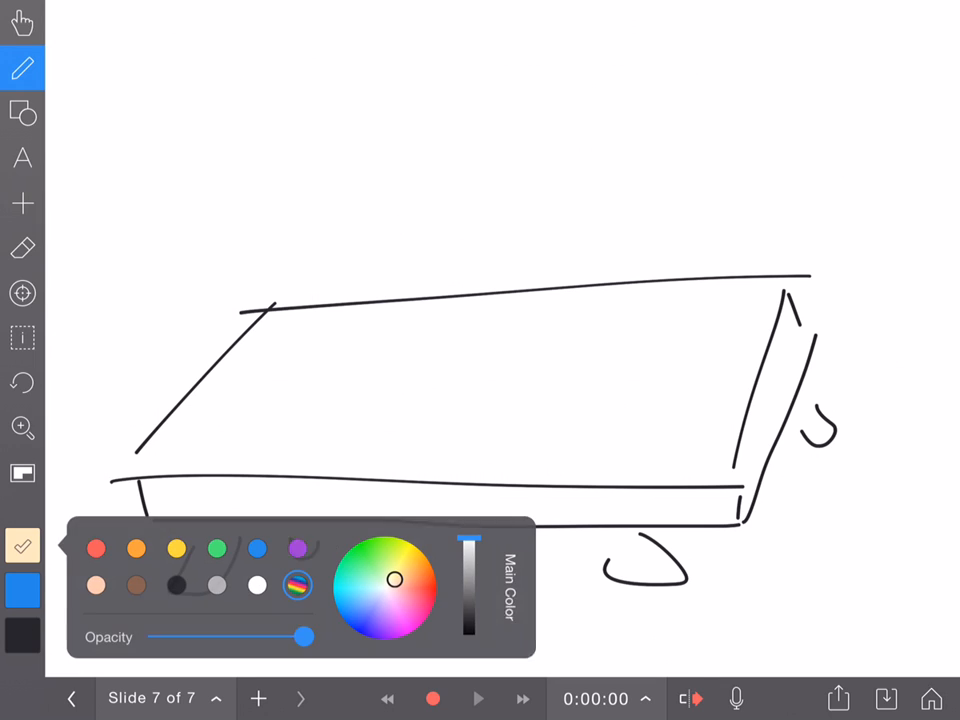
Paint a cream dough blob above the sketch and drag it onto the tabletop's centre.
click(22, 68)
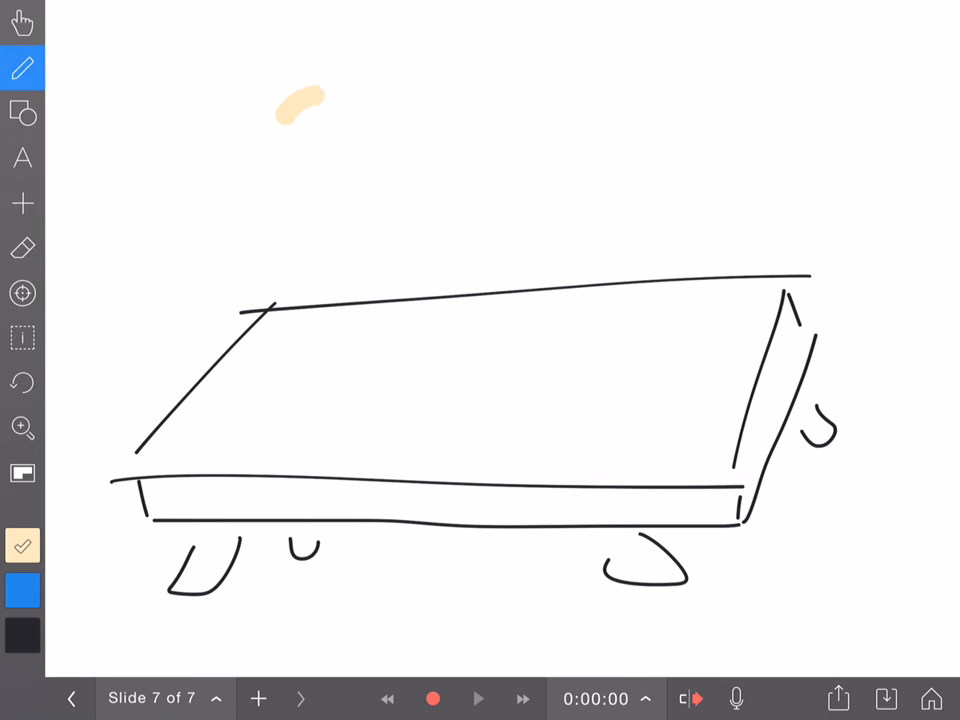
drag(290, 105, 320, 130)
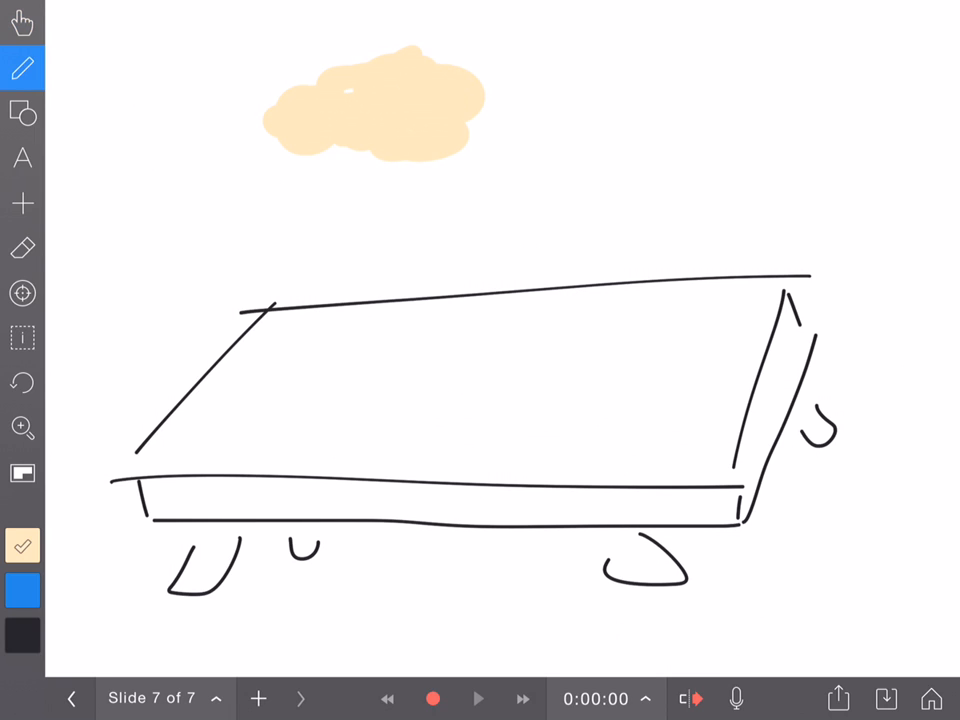
click(22, 22)
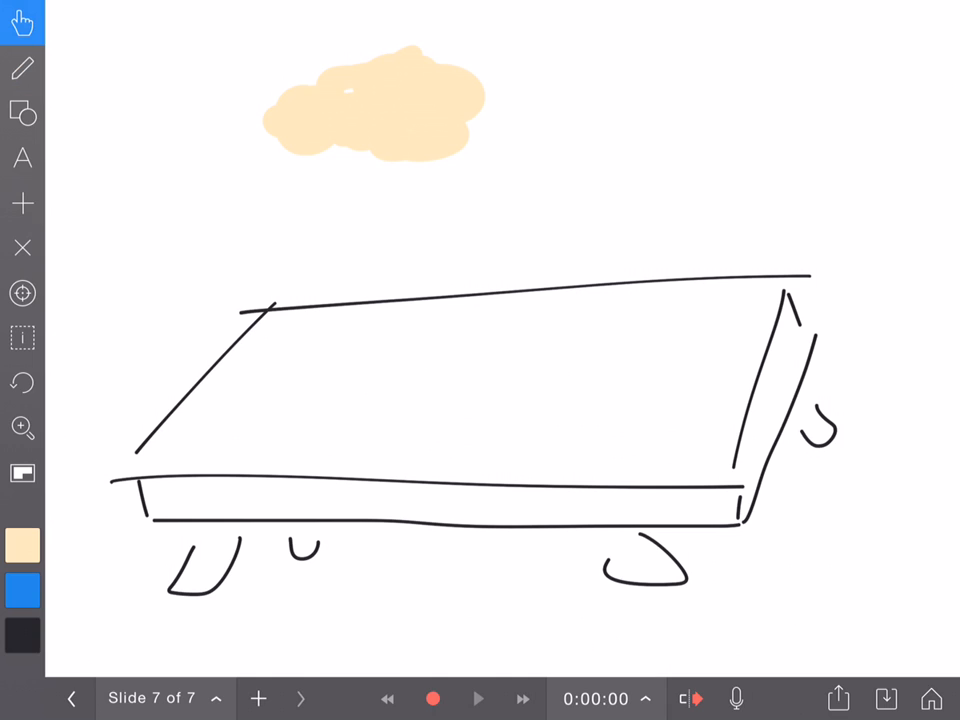
drag(375, 102, 472, 378)
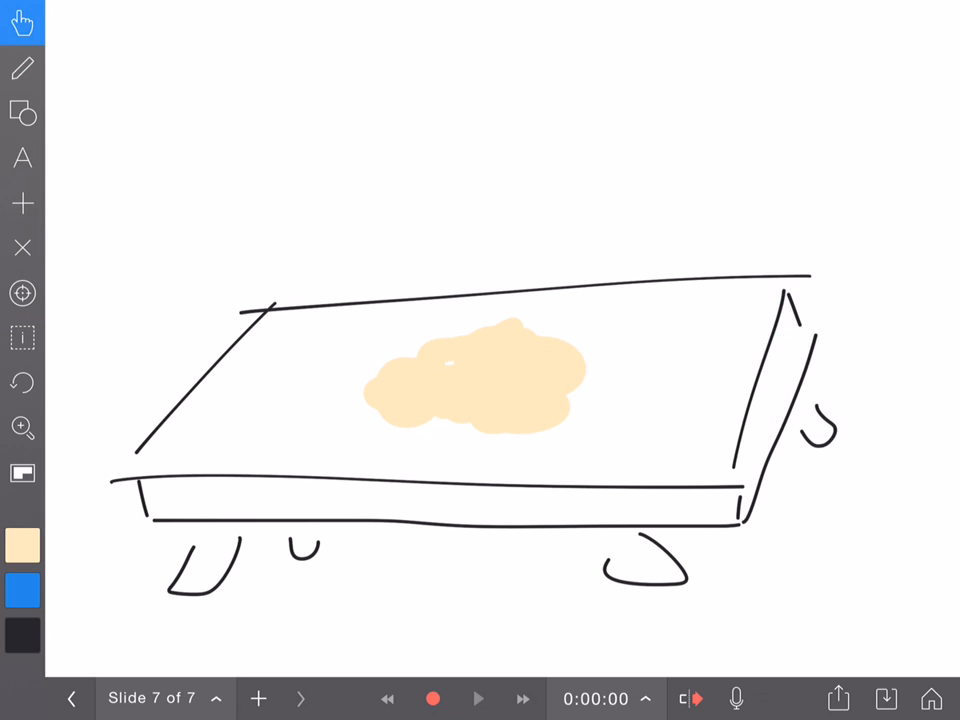
click(22, 68)
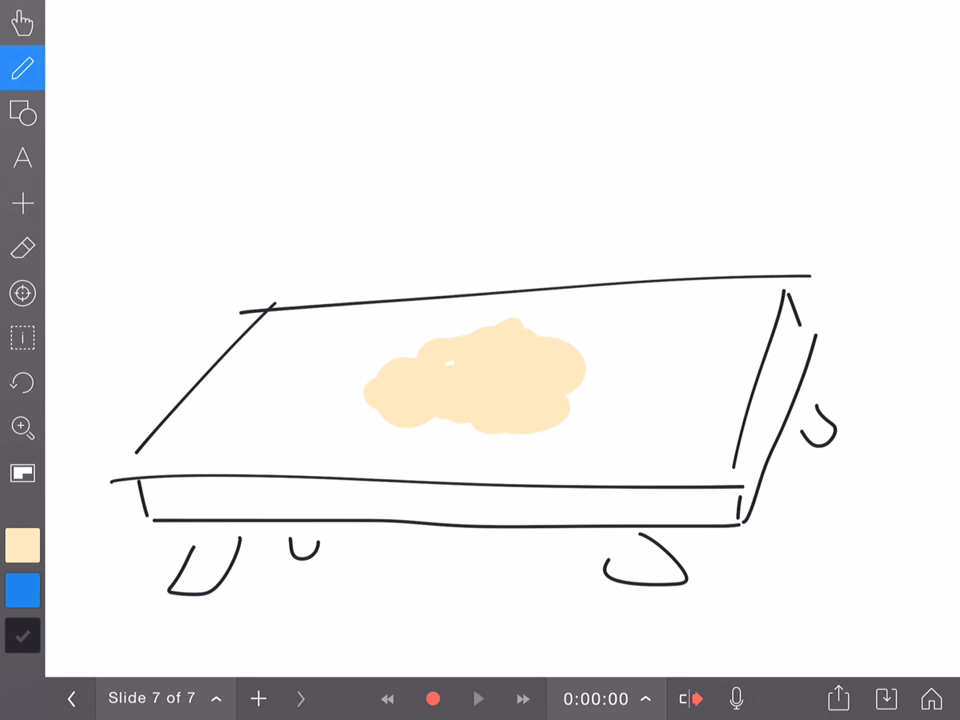
Add a small black mark below the board and record a six-second dough-spreading animation.
drag(405, 625, 460, 665)
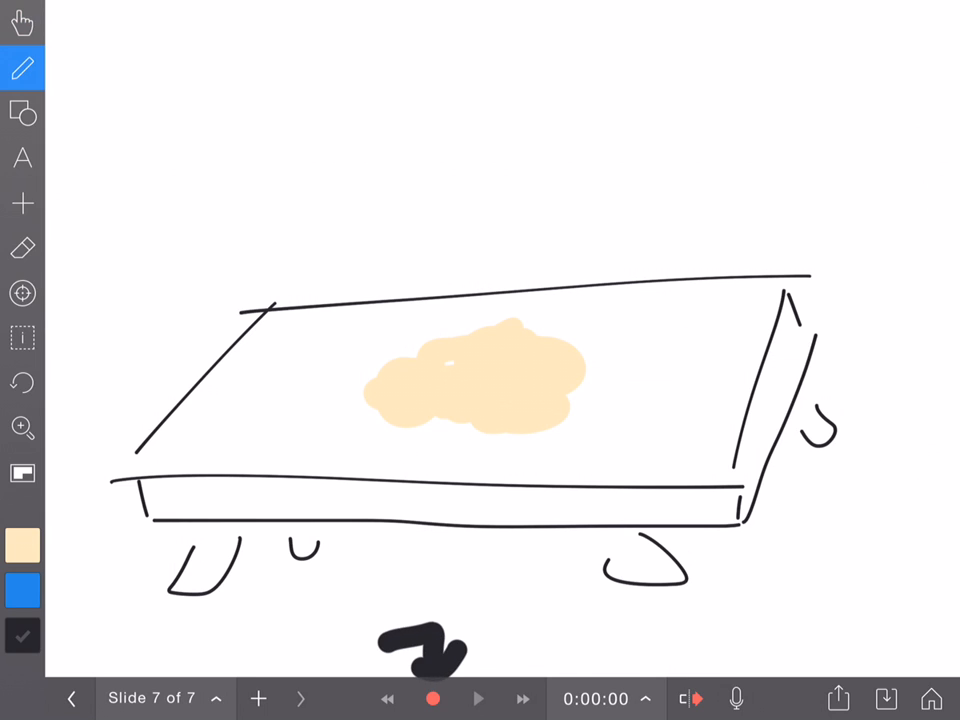
click(22, 22)
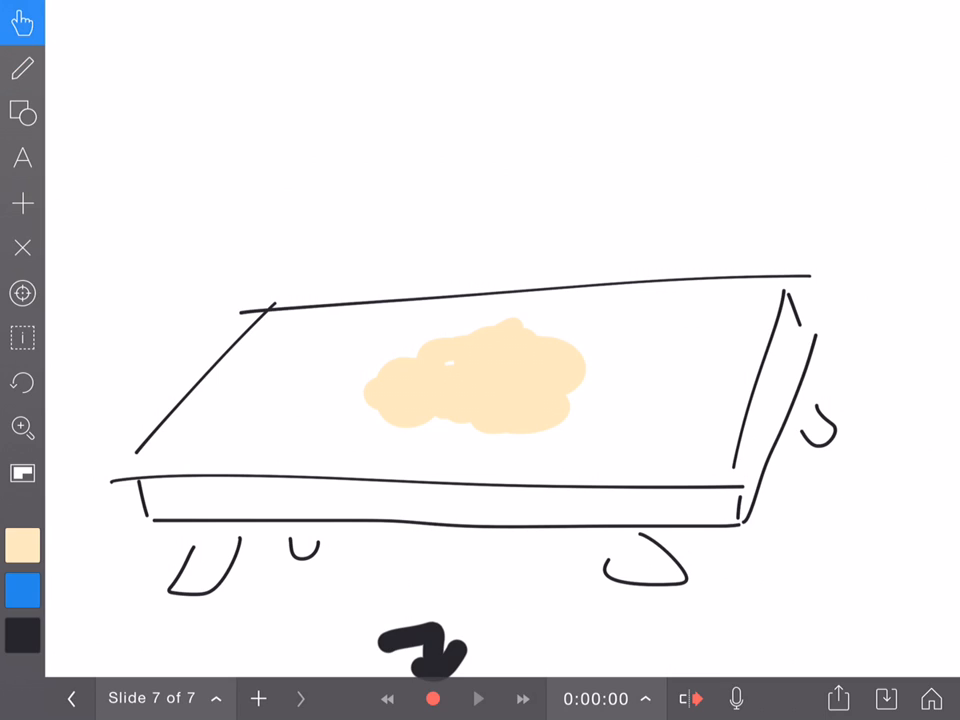
click(433, 698)
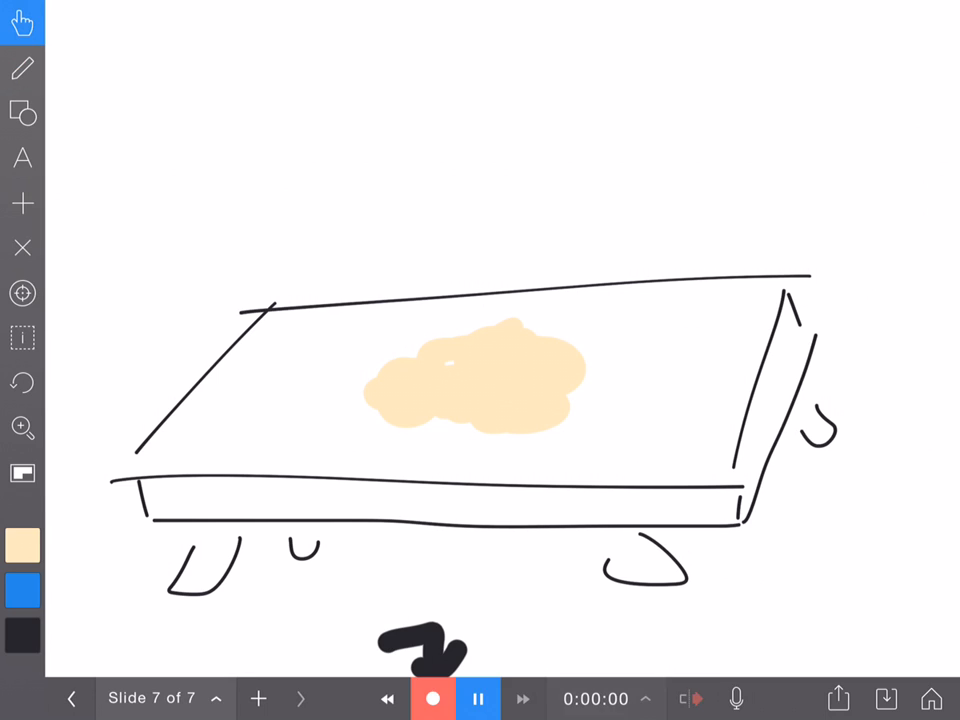
click(262, 405)
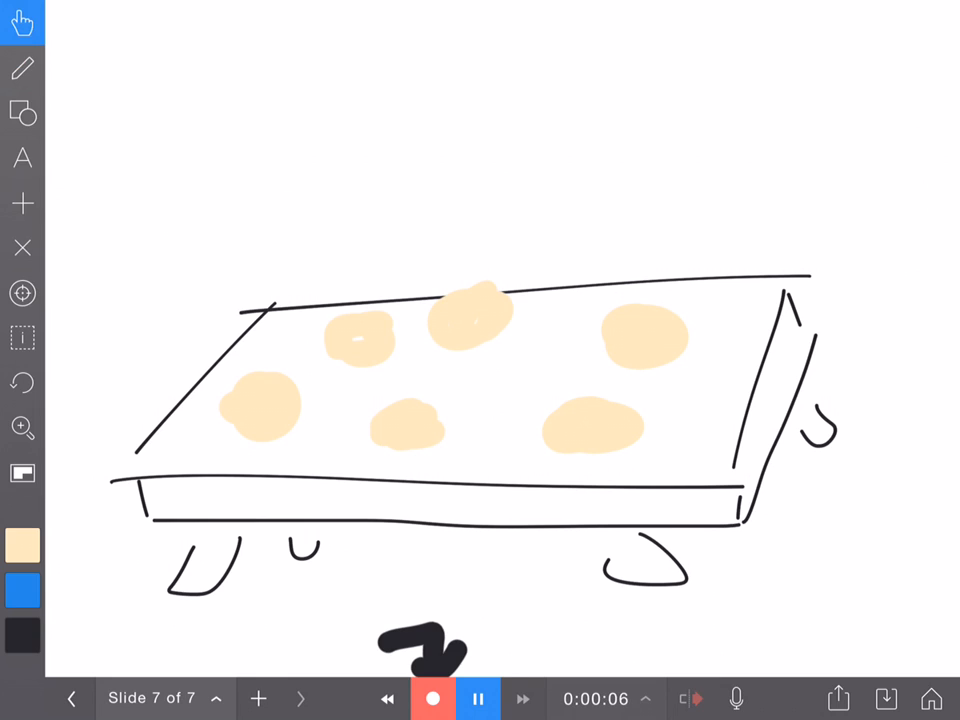
click(477, 698)
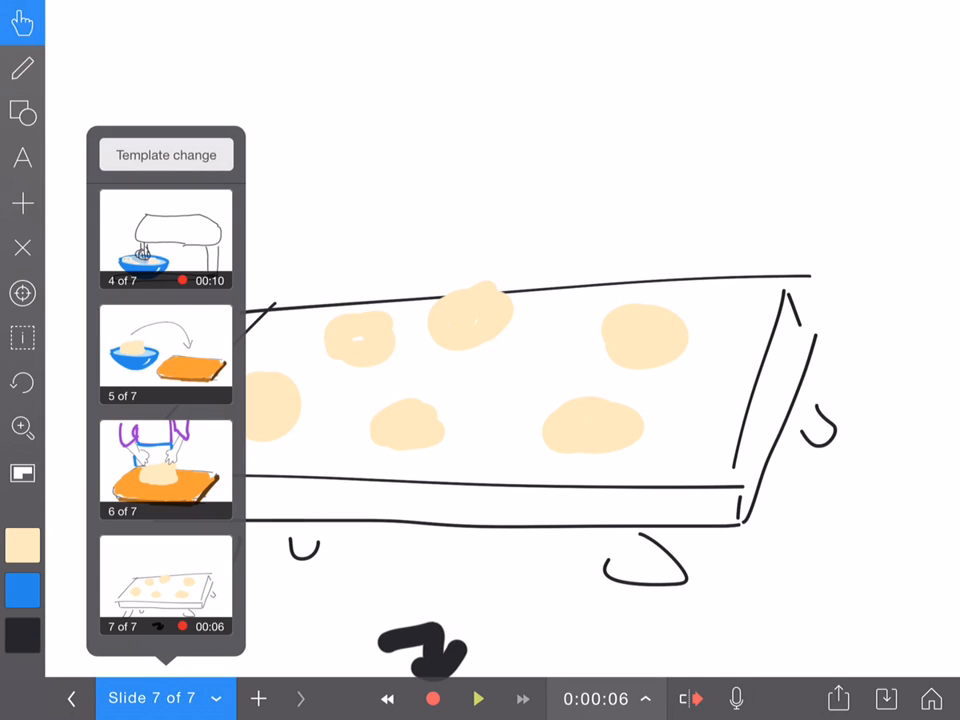
Scroll through the seven slide thumbnails, then close the overview on slide 7.
scroll(down, 3)
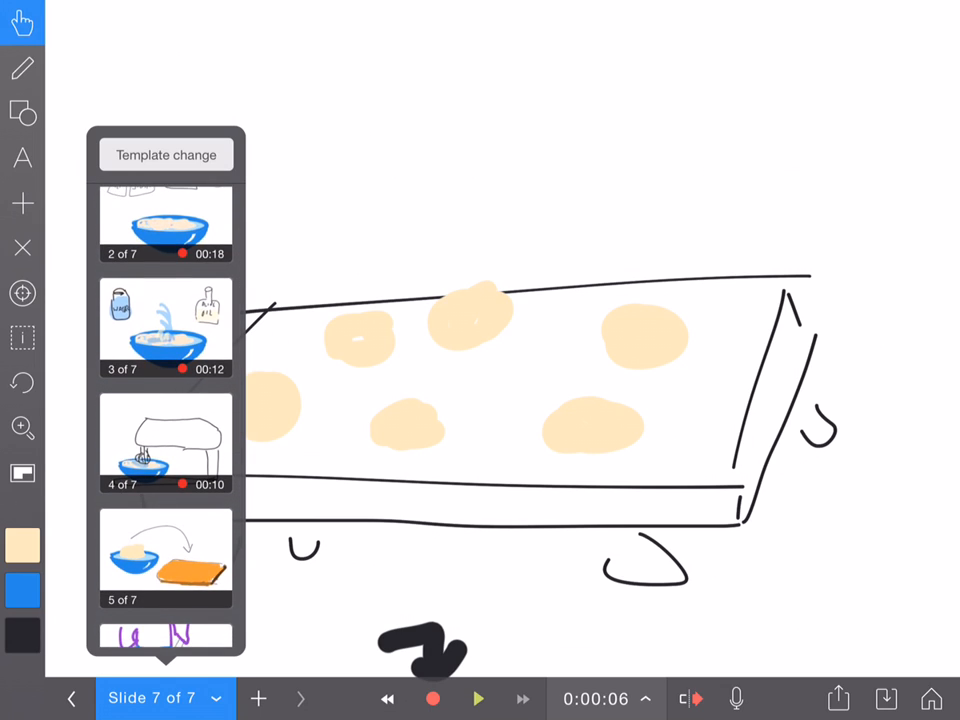
scroll(down, 3)
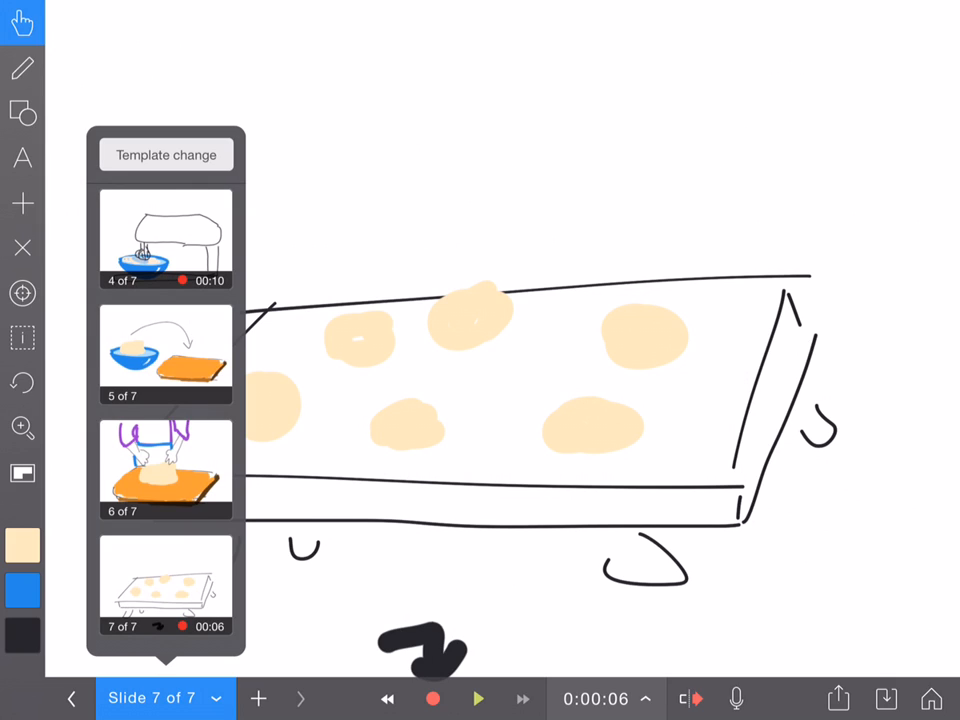
click(152, 697)
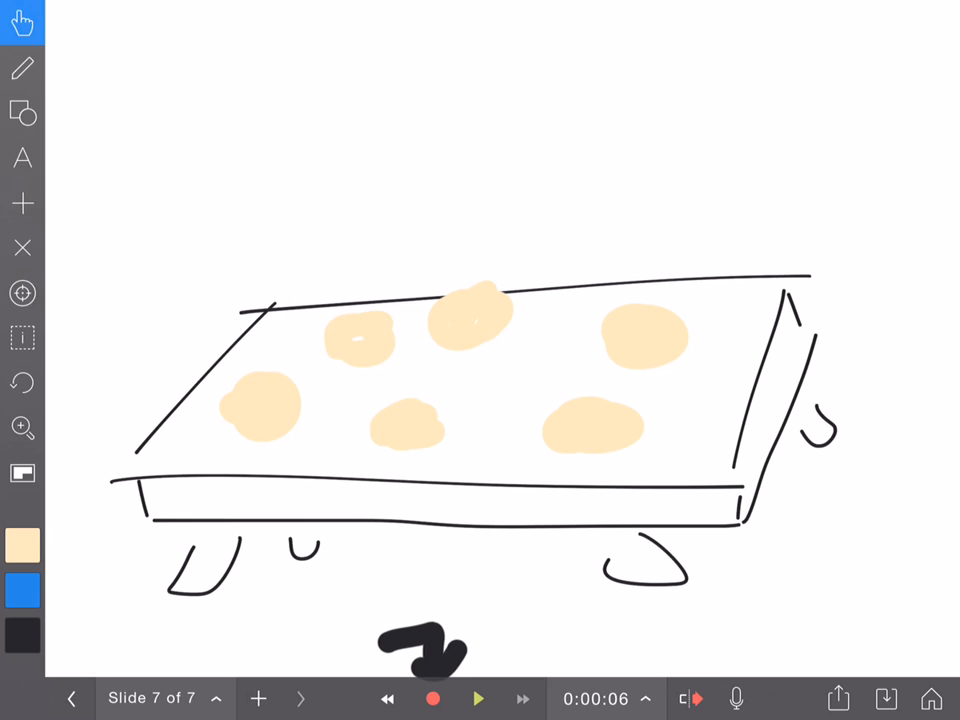
Export slide 7 alone as an MP4 video titled 'Pizza Dough'.
click(838, 698)
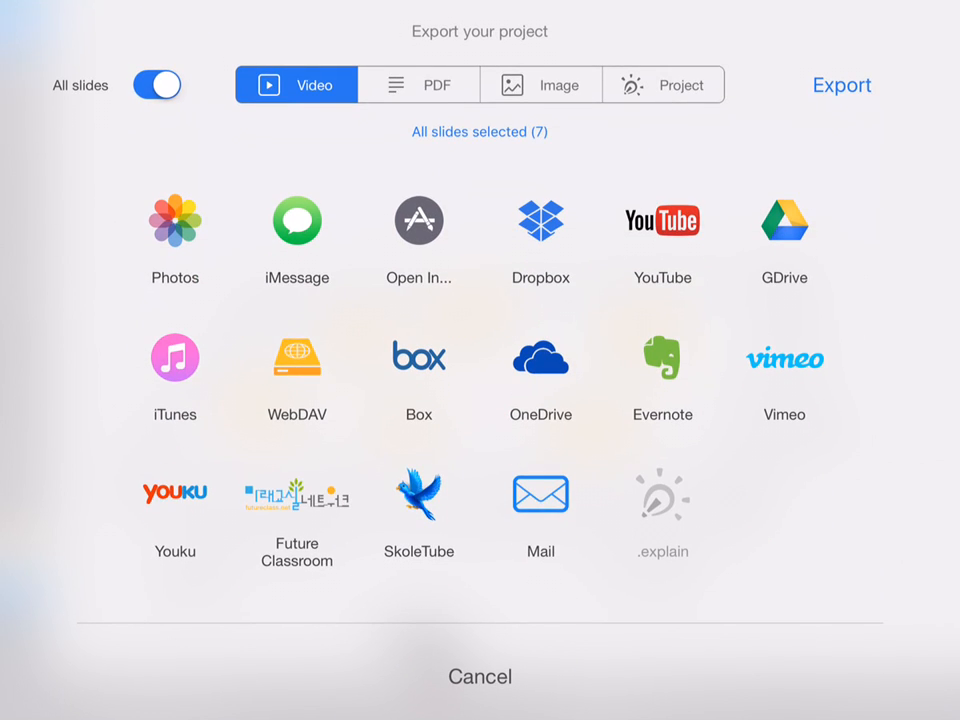
click(156, 85)
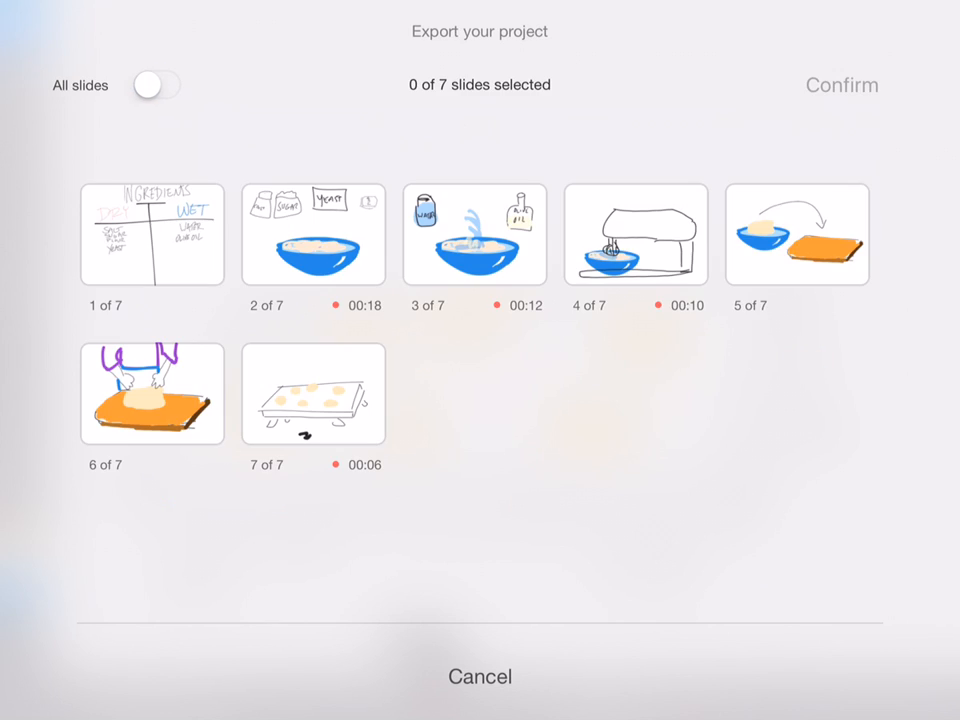
click(313, 393)
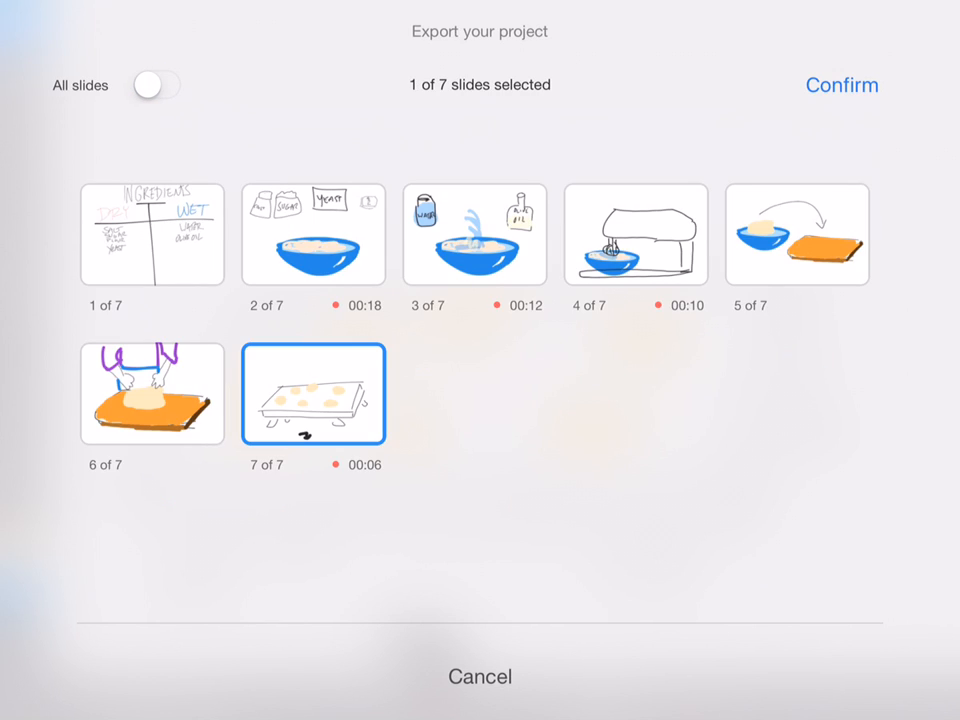
click(841, 85)
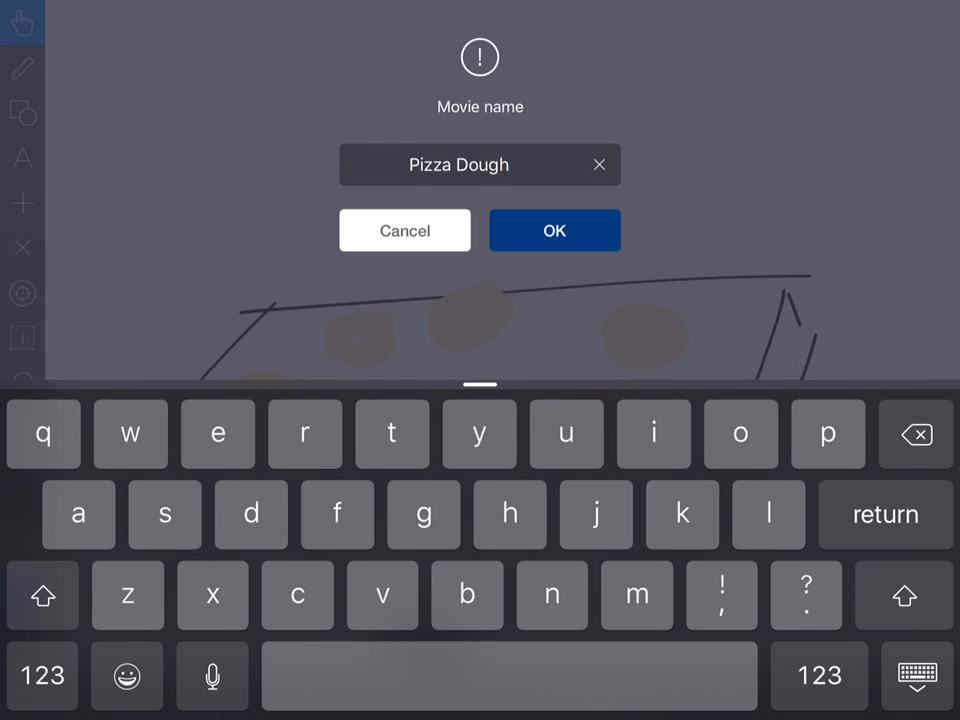
click(554, 230)
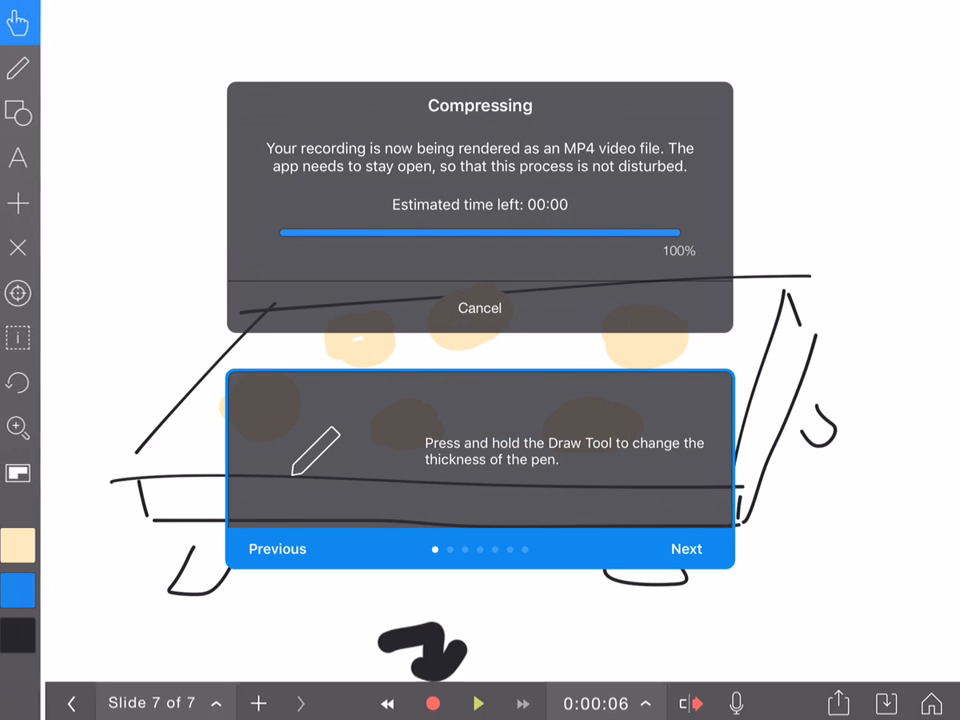
Dismiss the rendering tip and save the Pizza Dough video to the device.
click(838, 698)
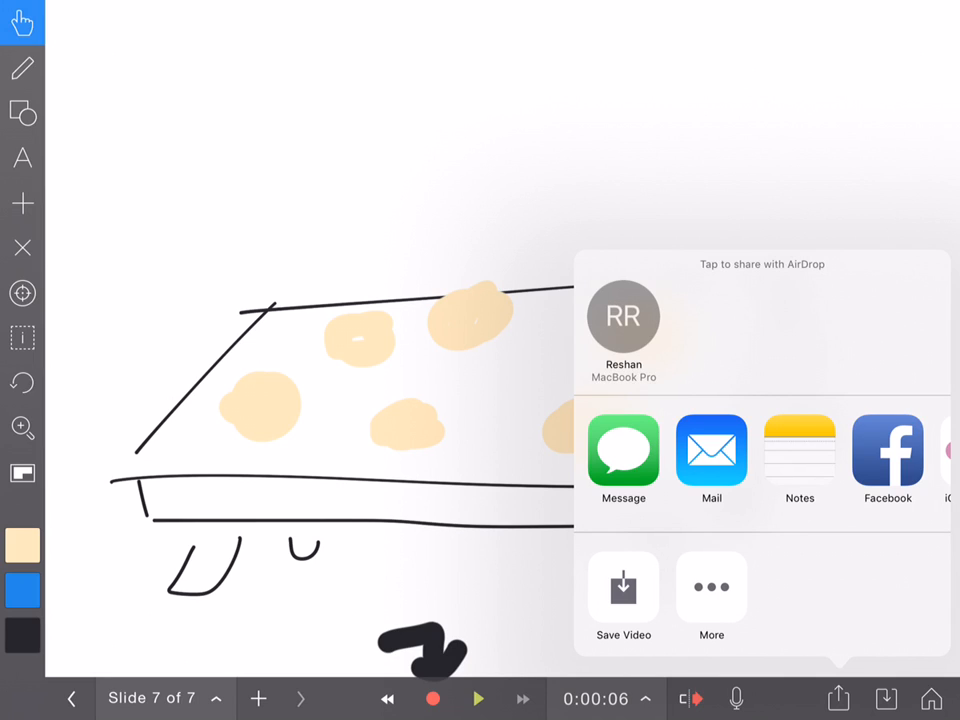
click(623, 320)
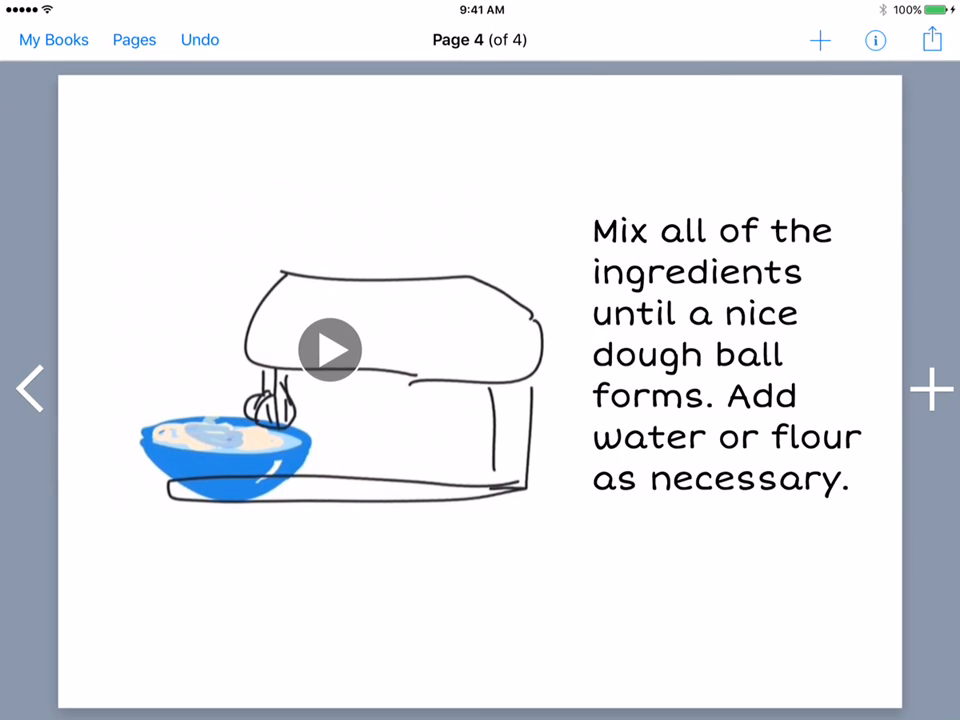
Page through the DIY Pizza Dough book to page 4 and add a blank fifth page.
click(30, 388)
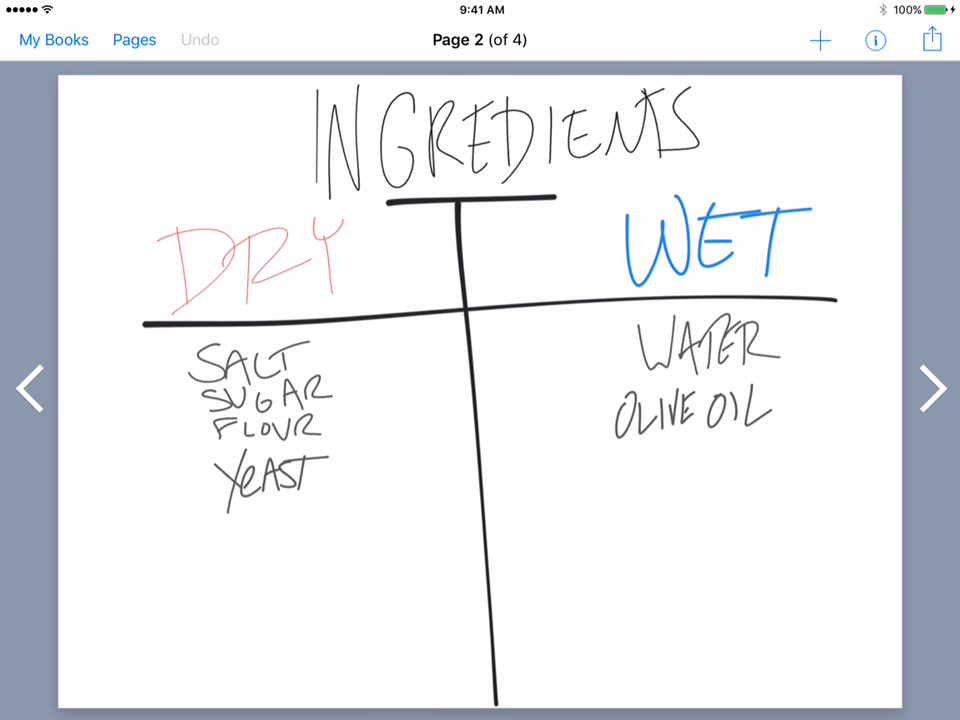
click(30, 388)
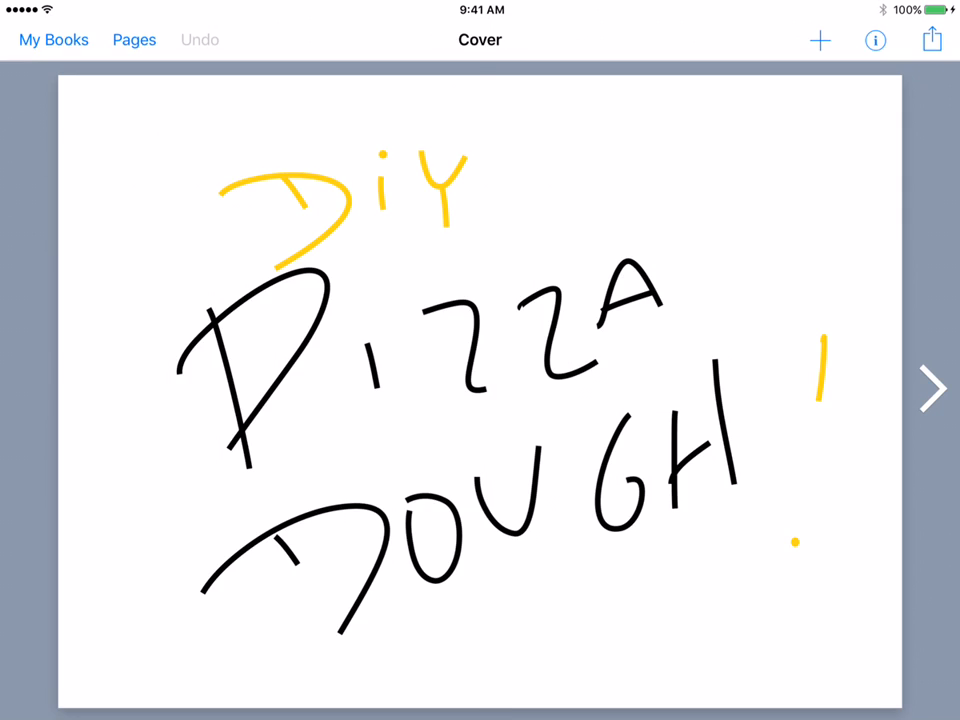
click(931, 388)
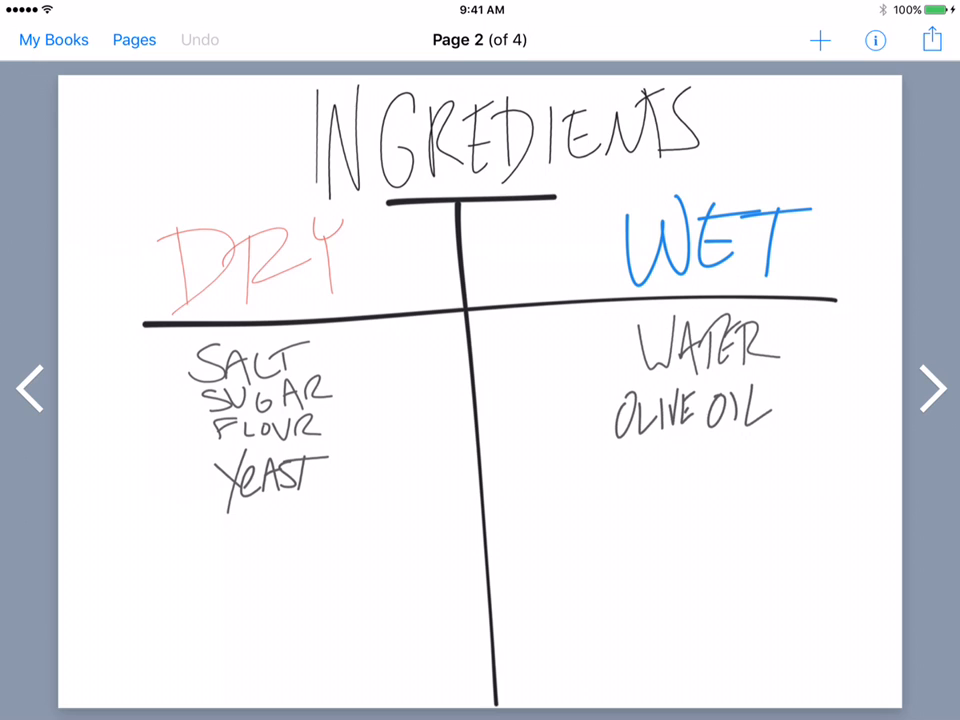
click(931, 388)
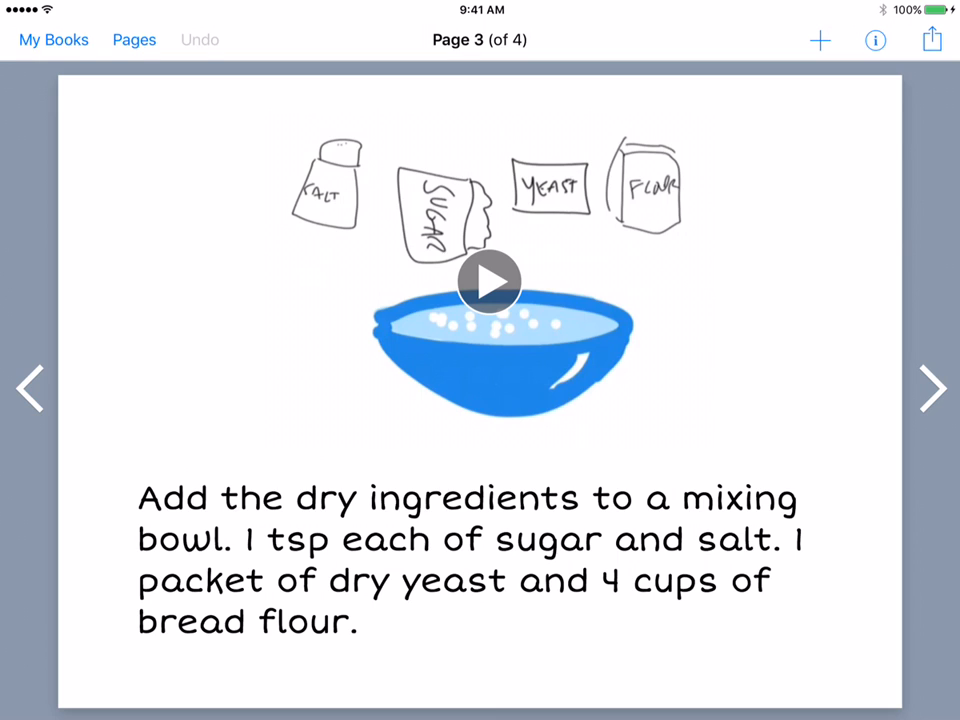
click(932, 388)
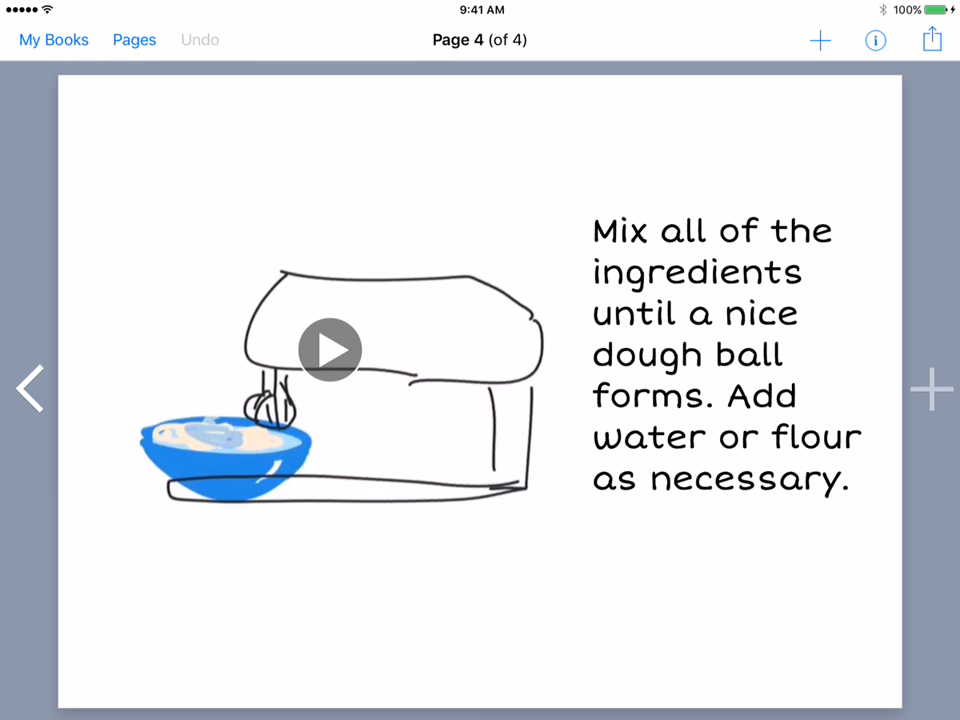
click(30, 388)
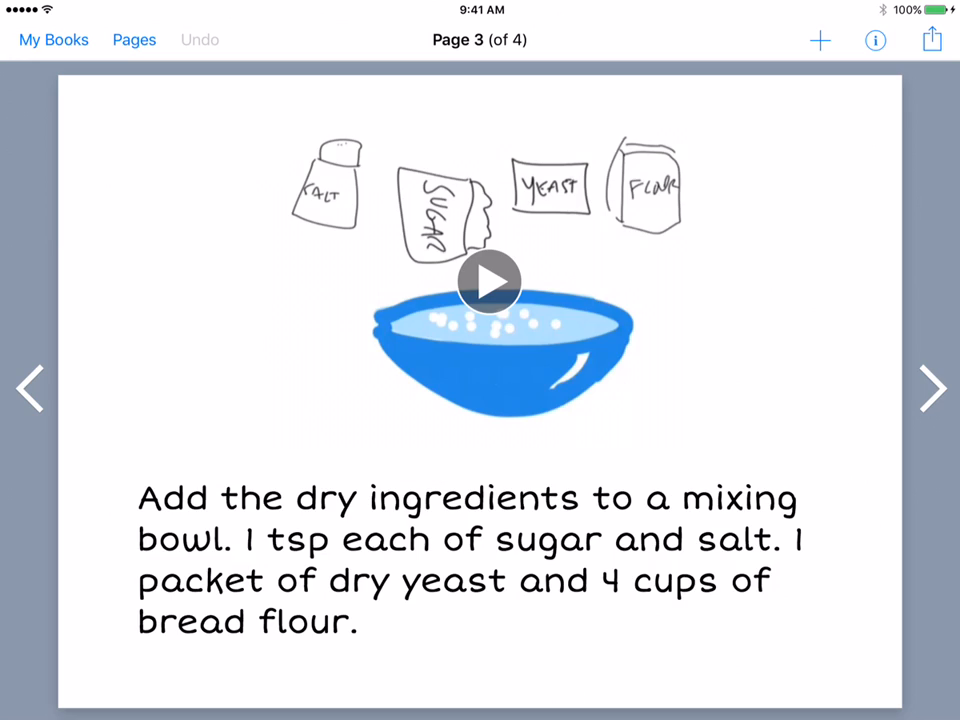
click(932, 388)
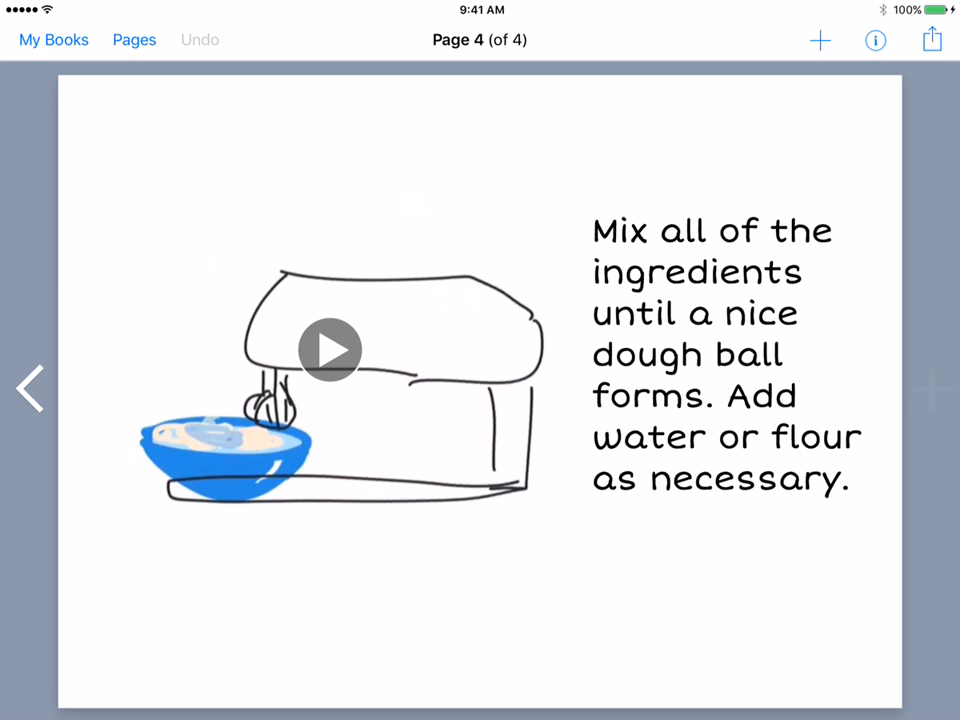
click(819, 40)
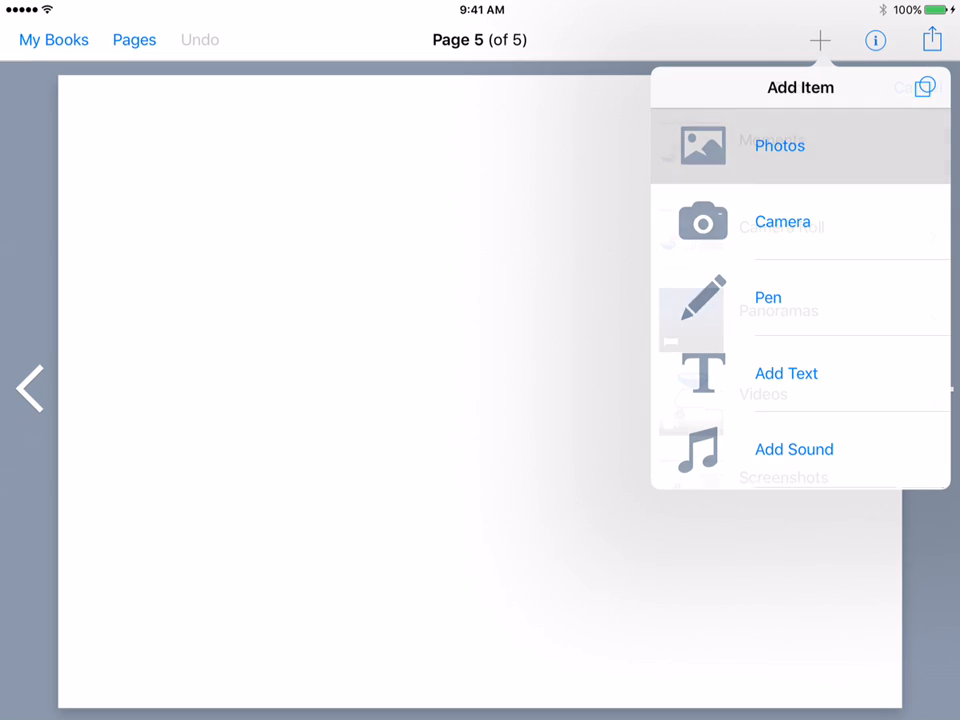
Insert the water-and-olive-oil video from Photos > Videos and centre it lower on page 5.
click(779, 146)
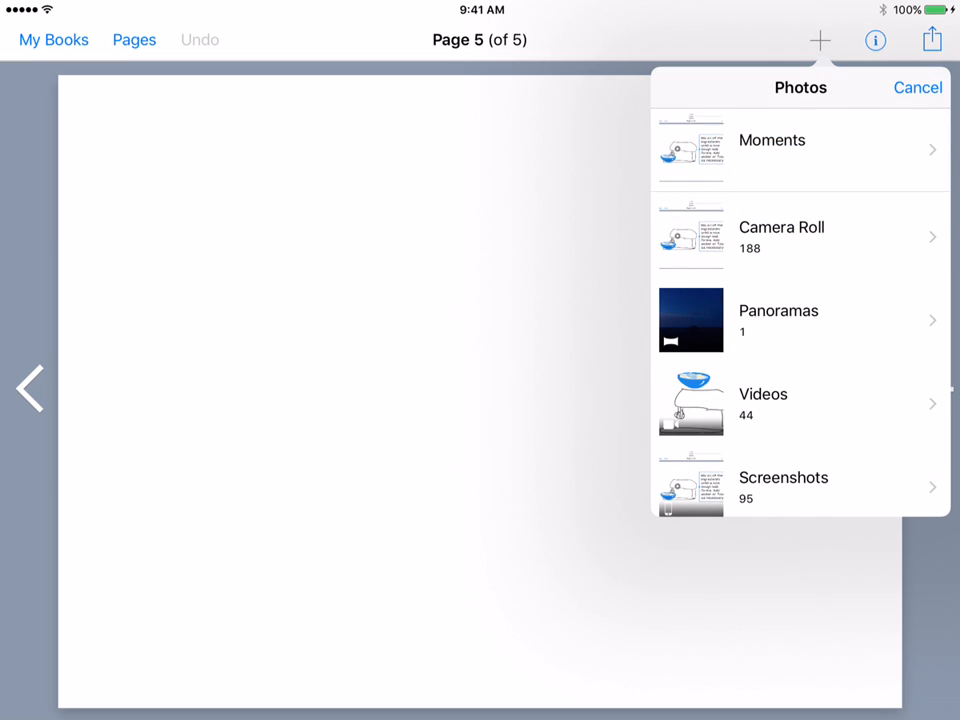
click(763, 403)
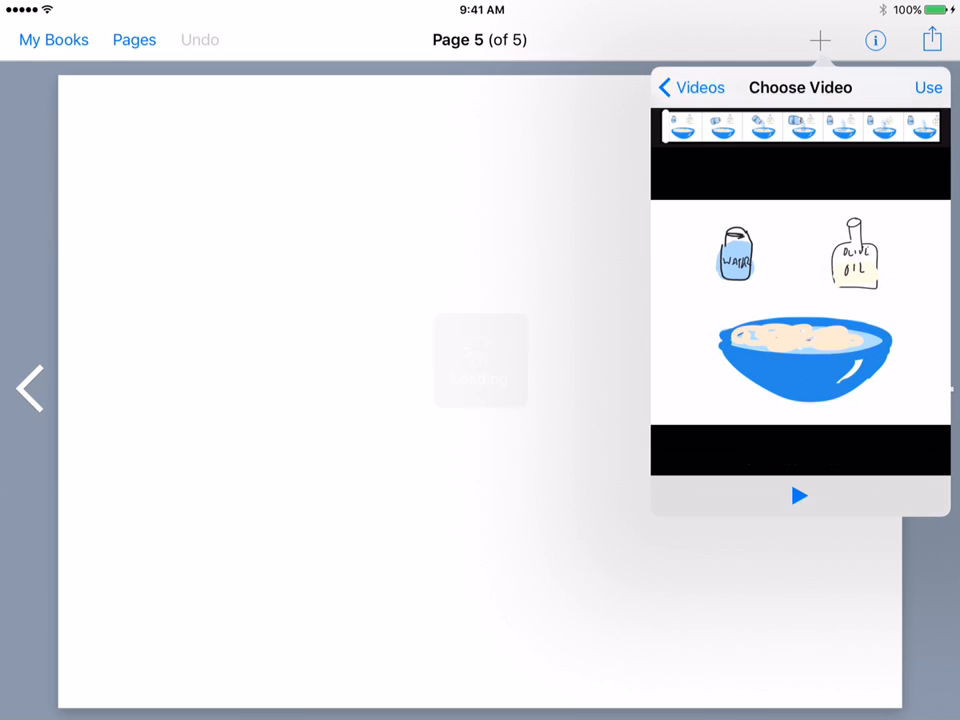
click(927, 87)
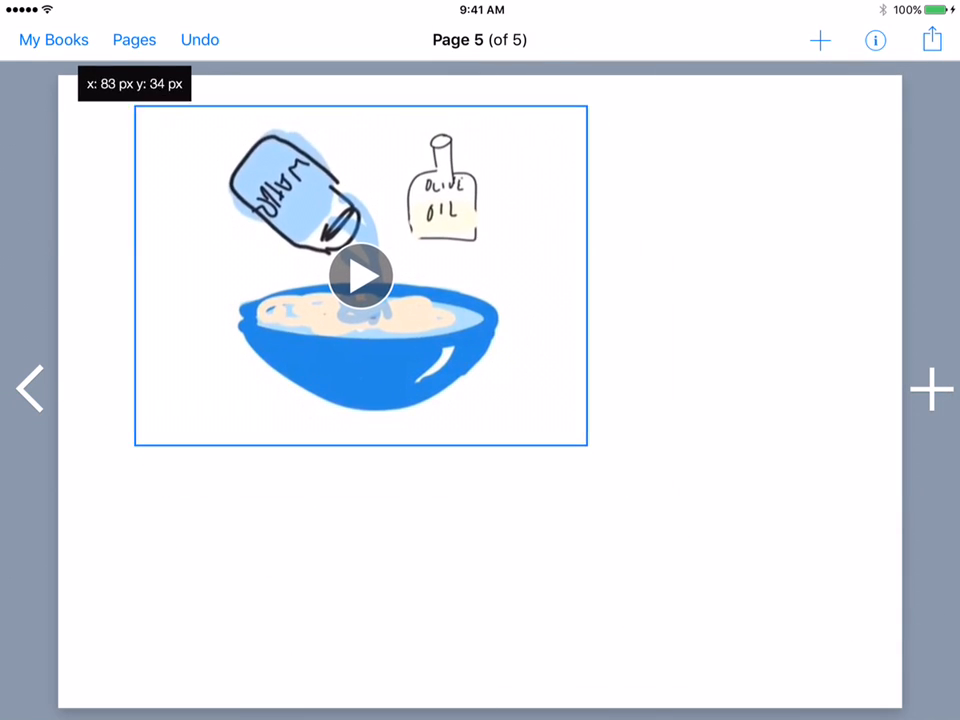
click(361, 275)
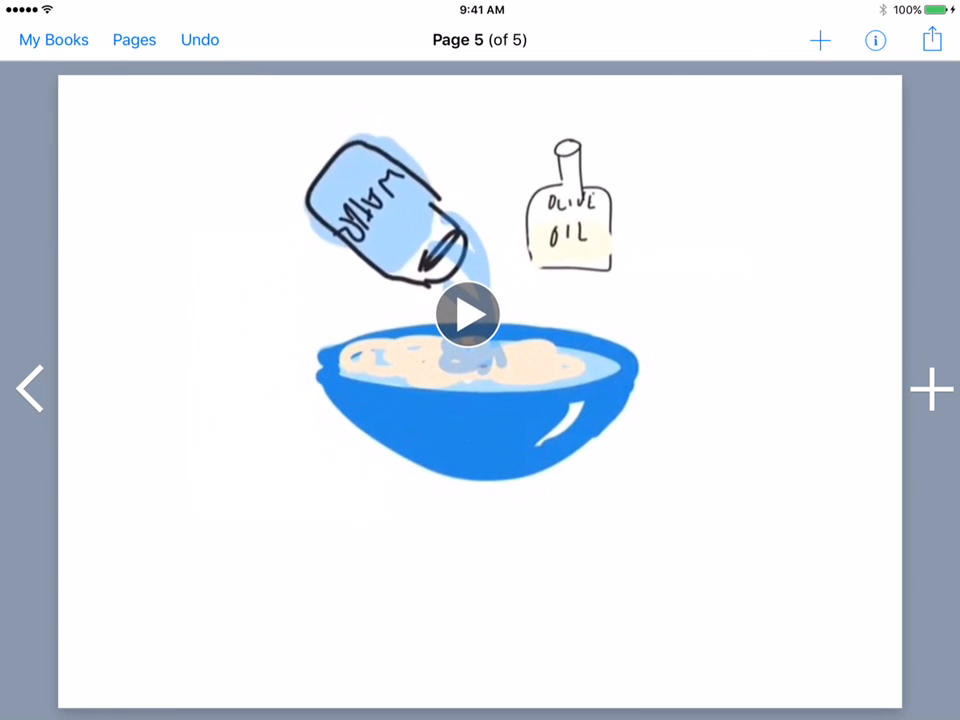
drag(467, 314, 480, 473)
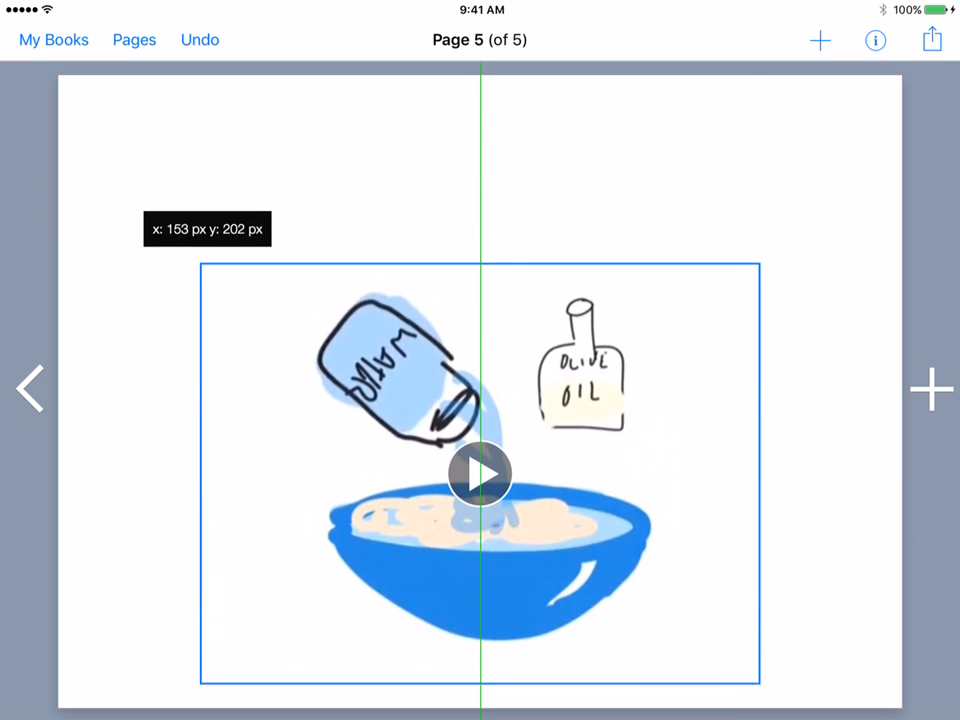
click(819, 40)
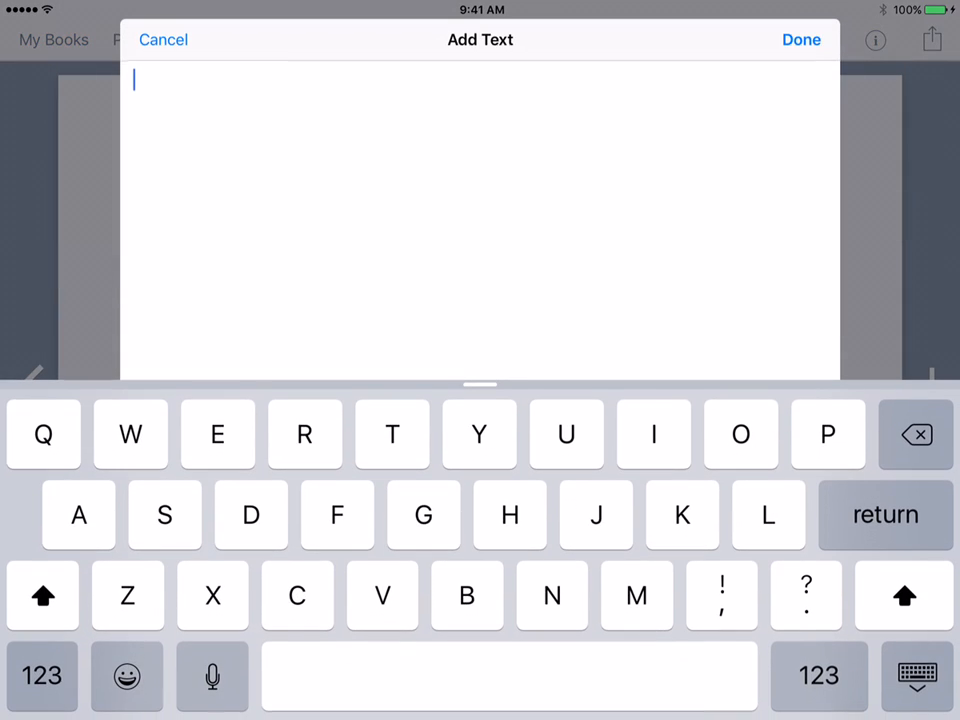
Type 'Add 2 cups of water at approximately 110 degrees Fahrenheit' in the text box.
text(Add)
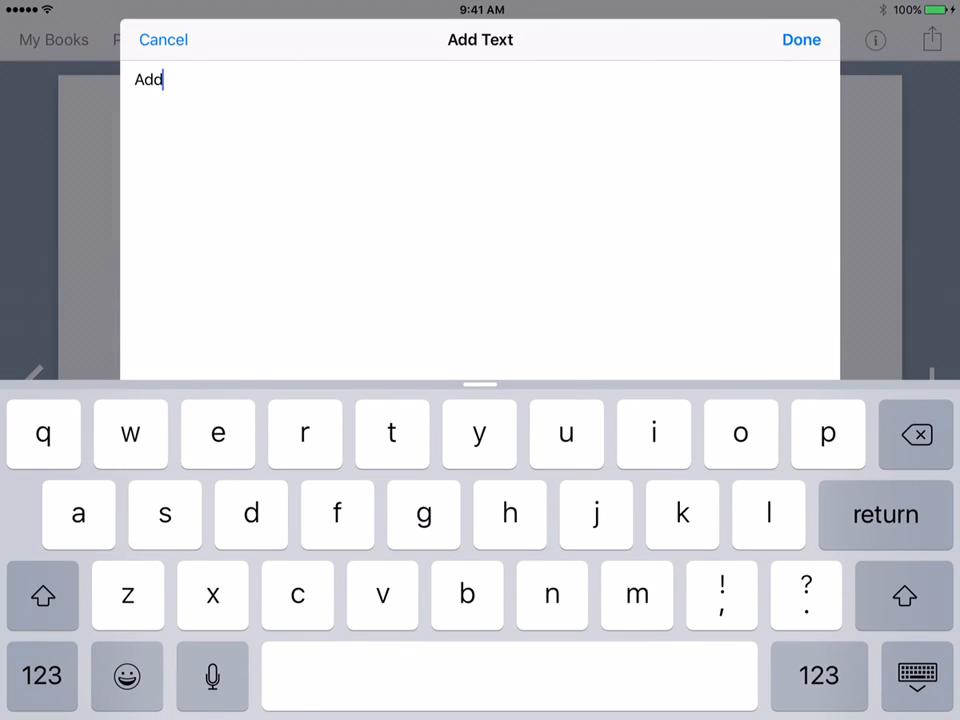
click(42, 675)
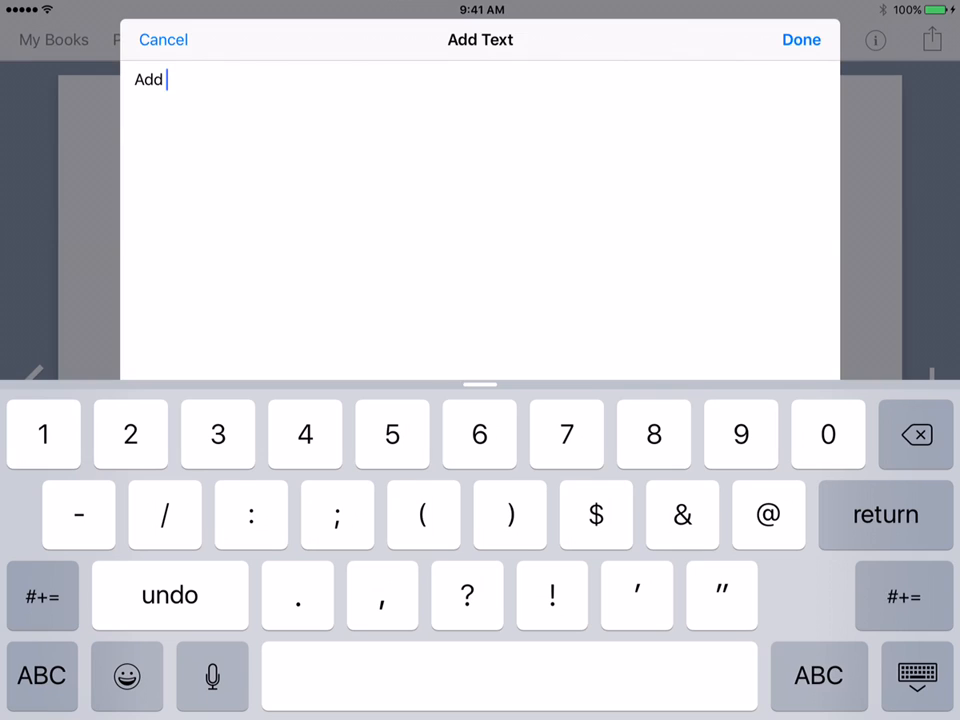
text(2 cups)
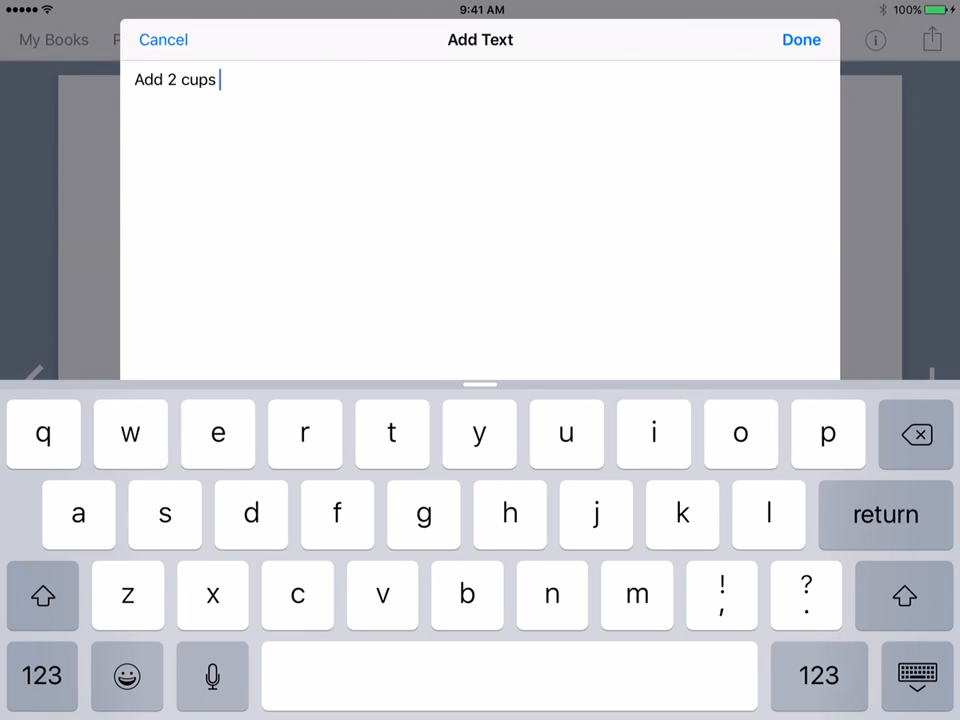
text(of water)
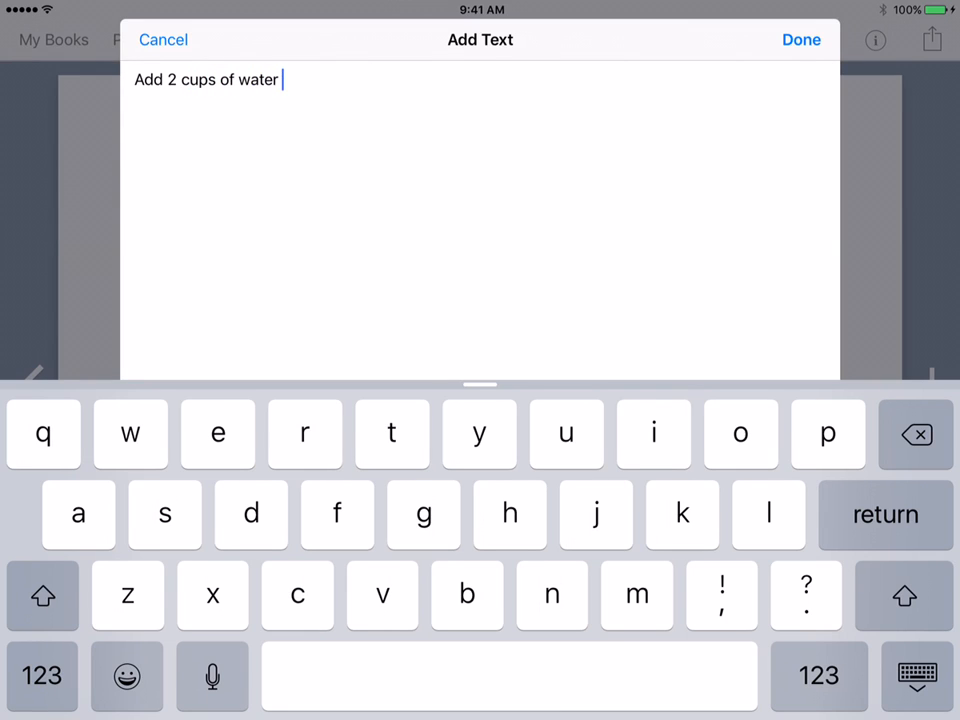
text(at)
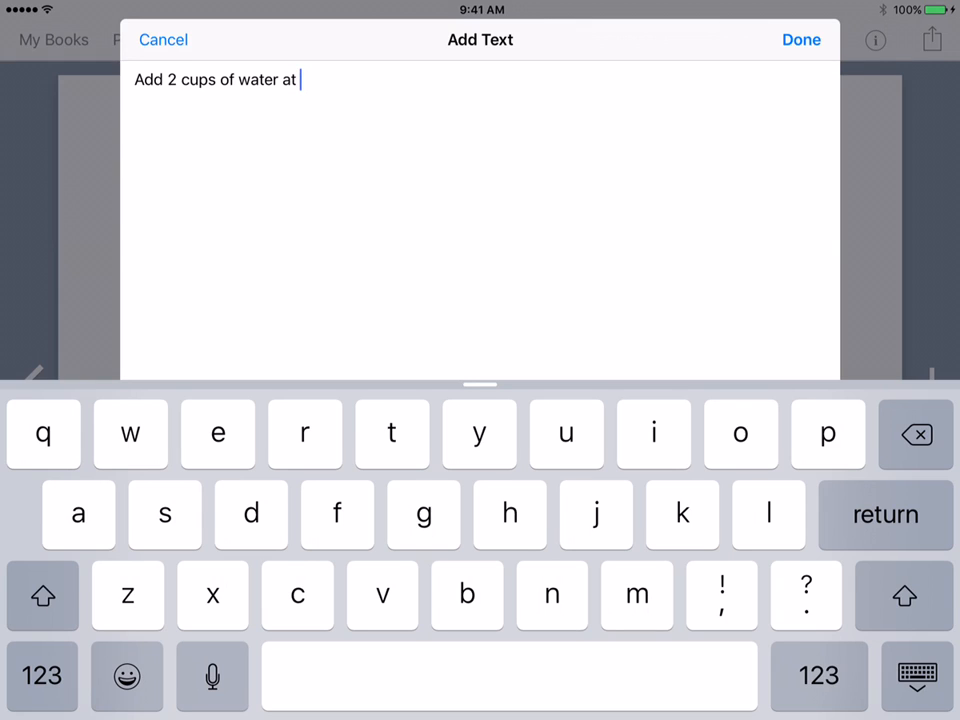
text(approximTely 110 d)
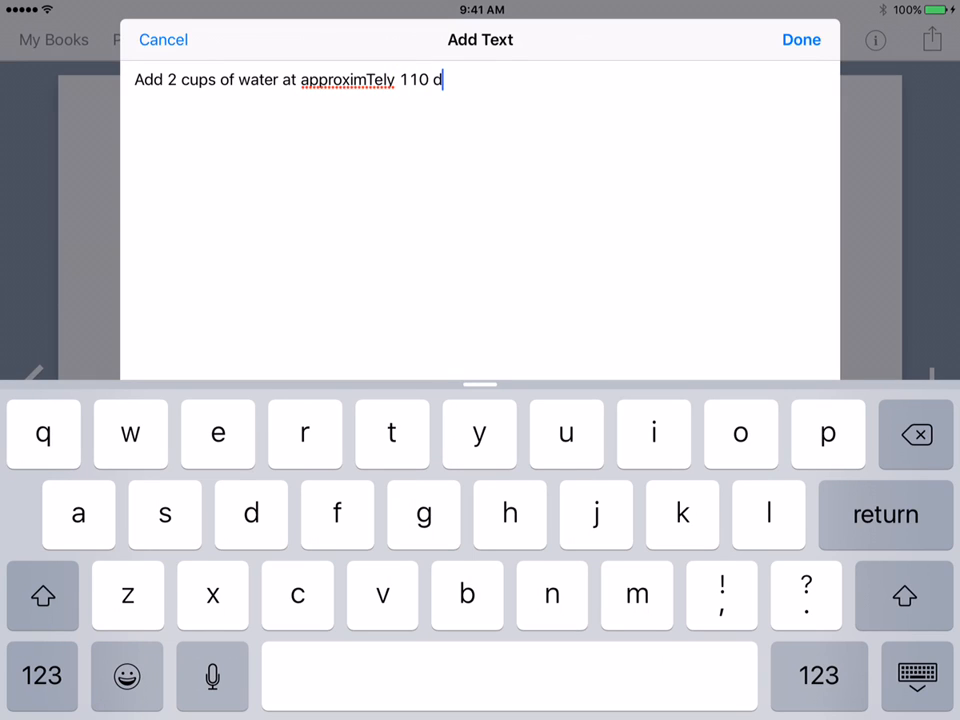
text(egrees far)
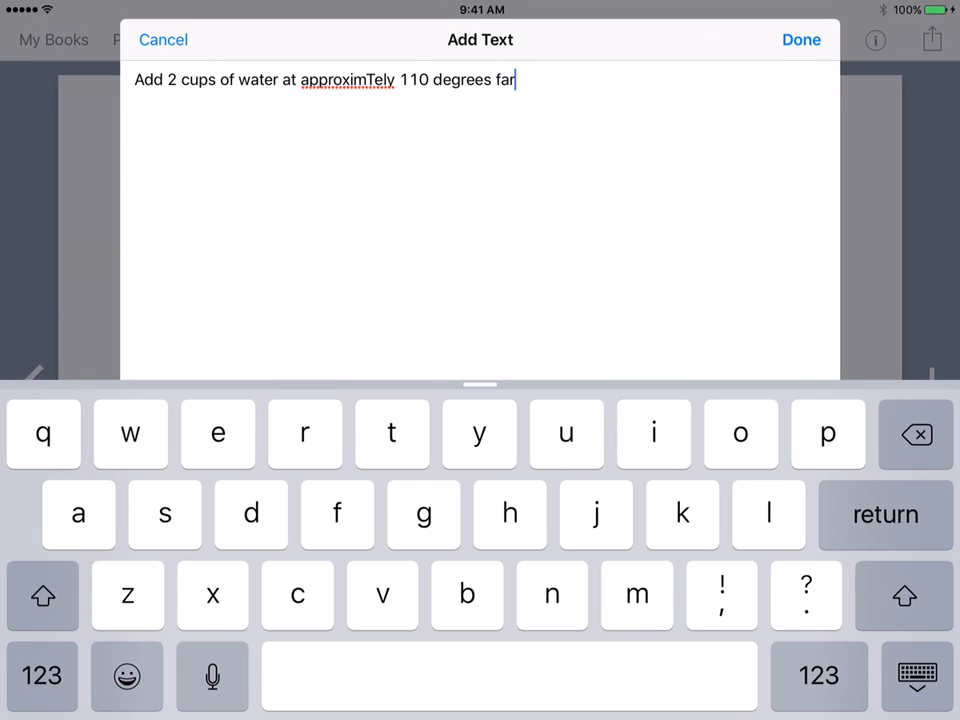
text(fare heit)
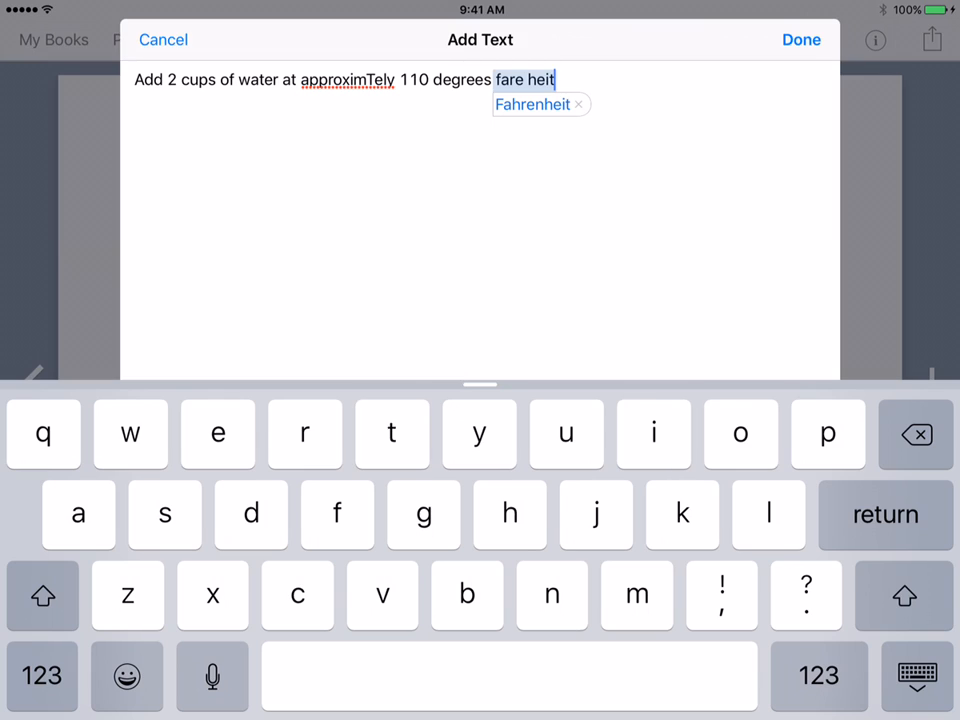
Fix the misspelled 'approximately', add 'and 1 tablespoon of olive oil', and place the text.
double_click(347, 79)
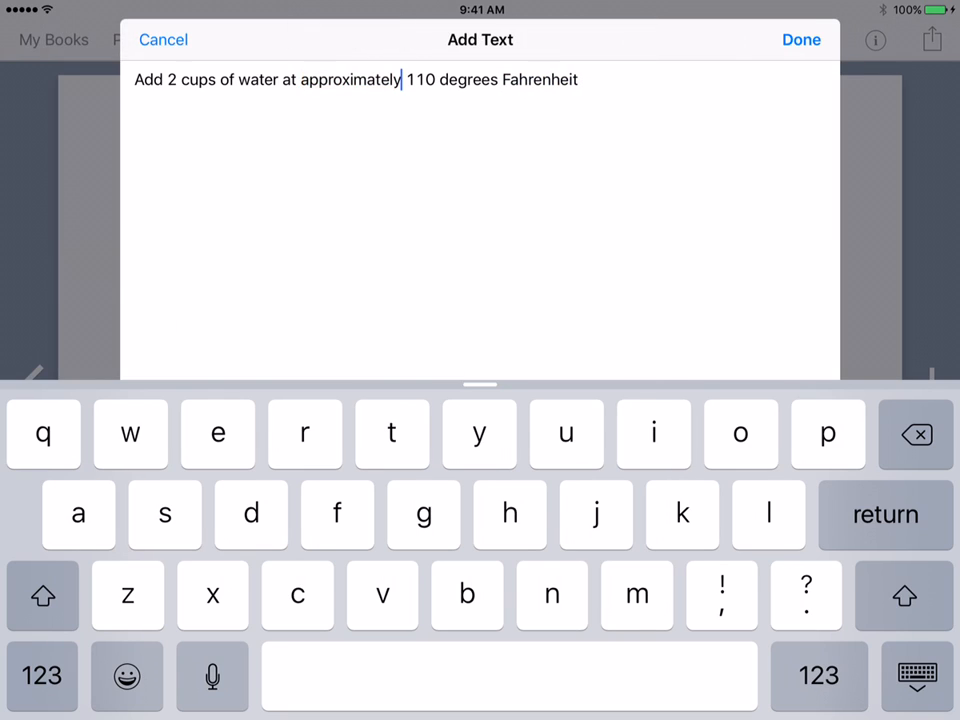
text(a)
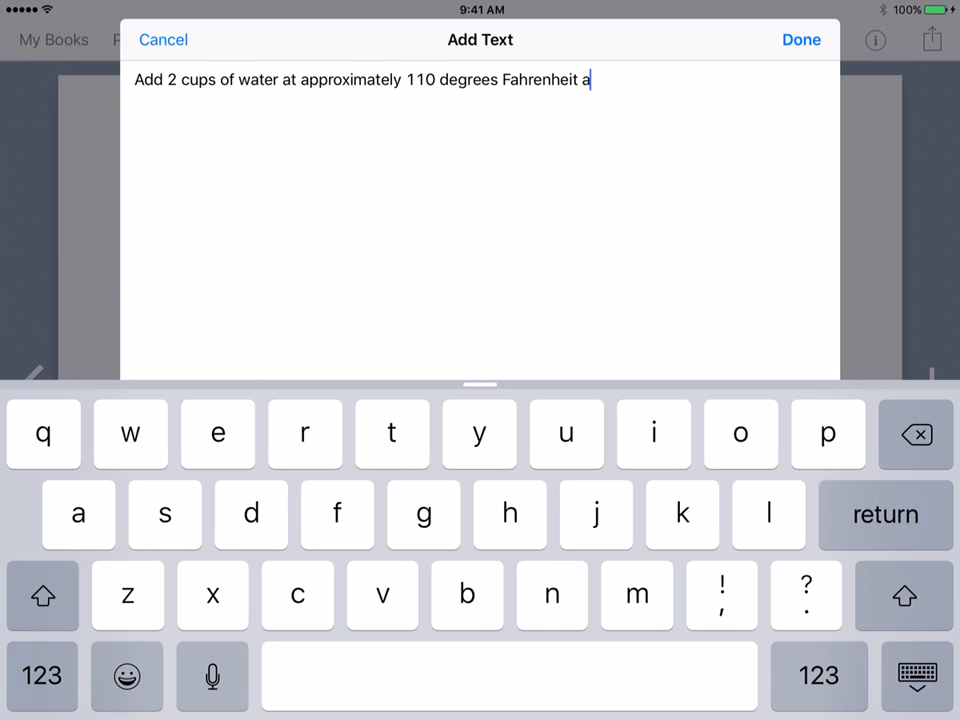
text(nd 1)
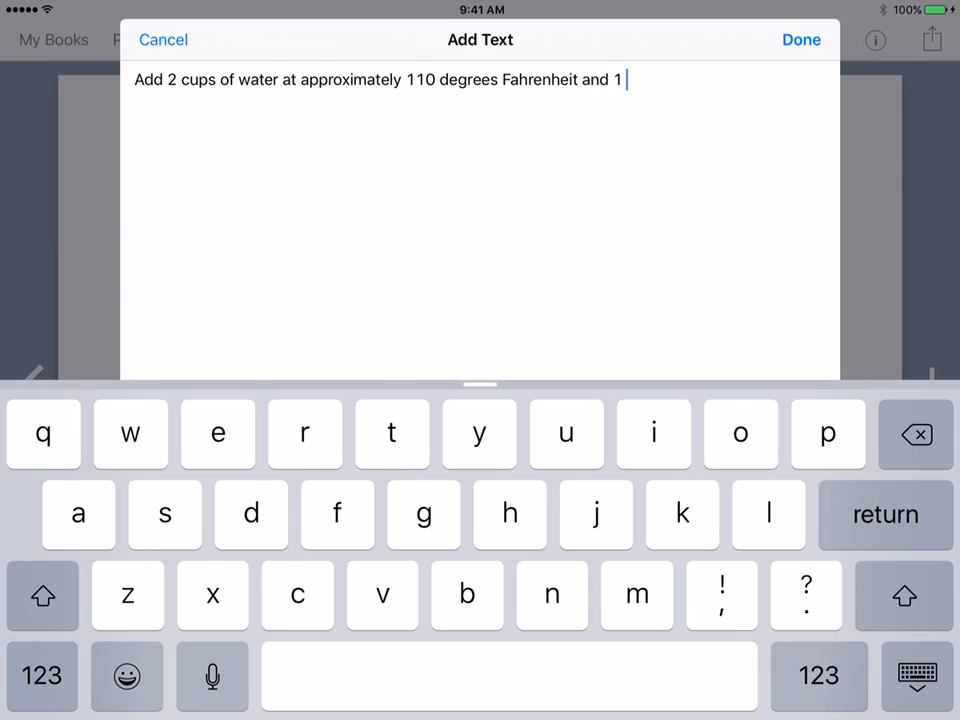
text(tables)
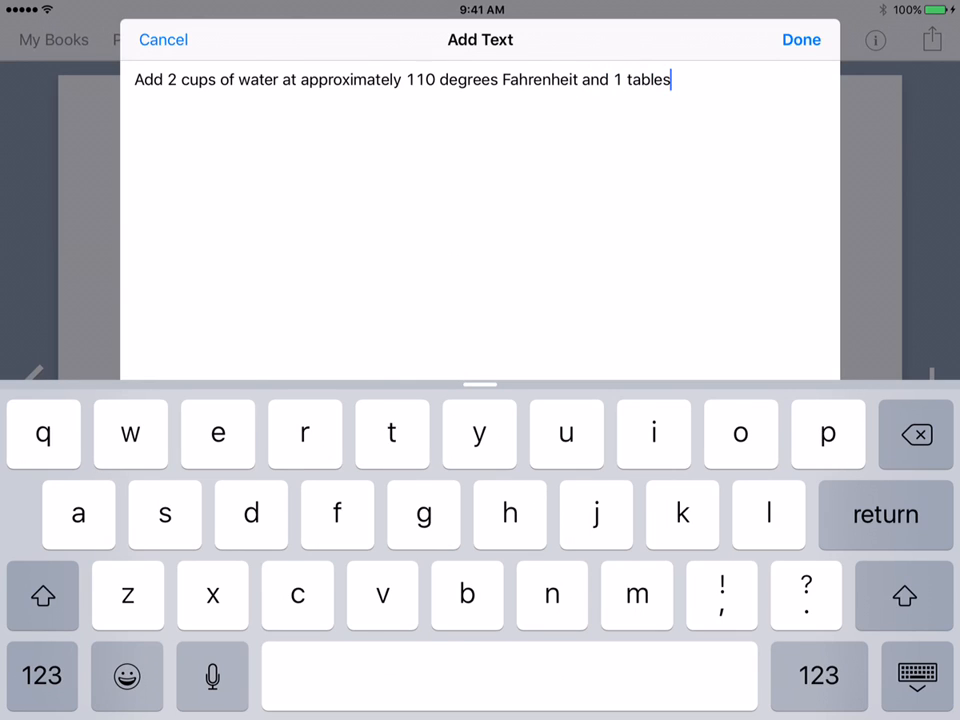
text(poon of olive oil.)
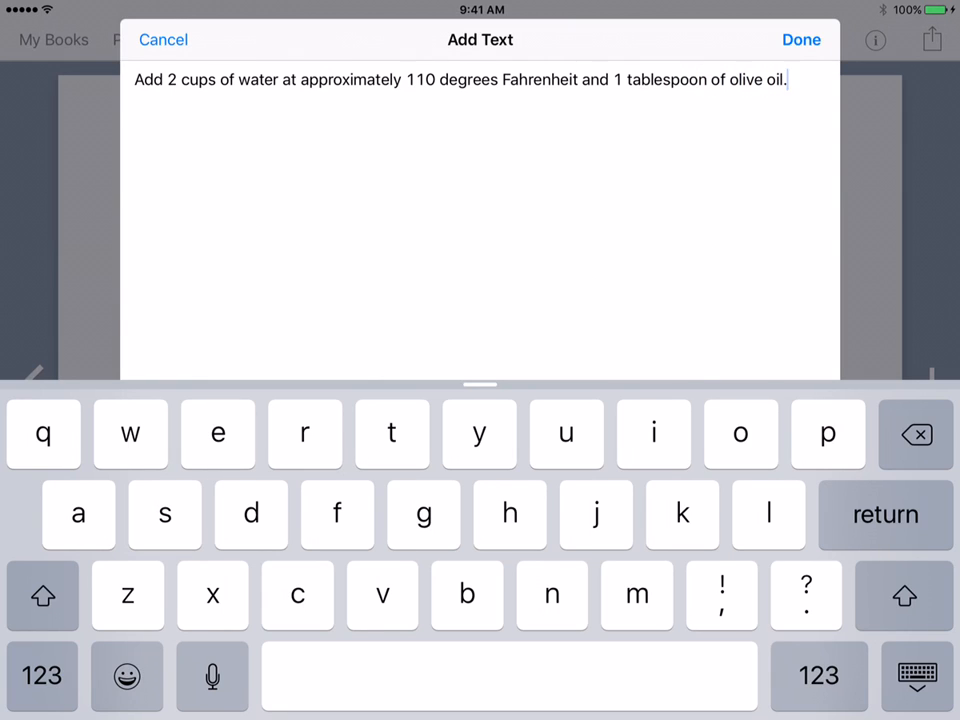
click(801, 39)
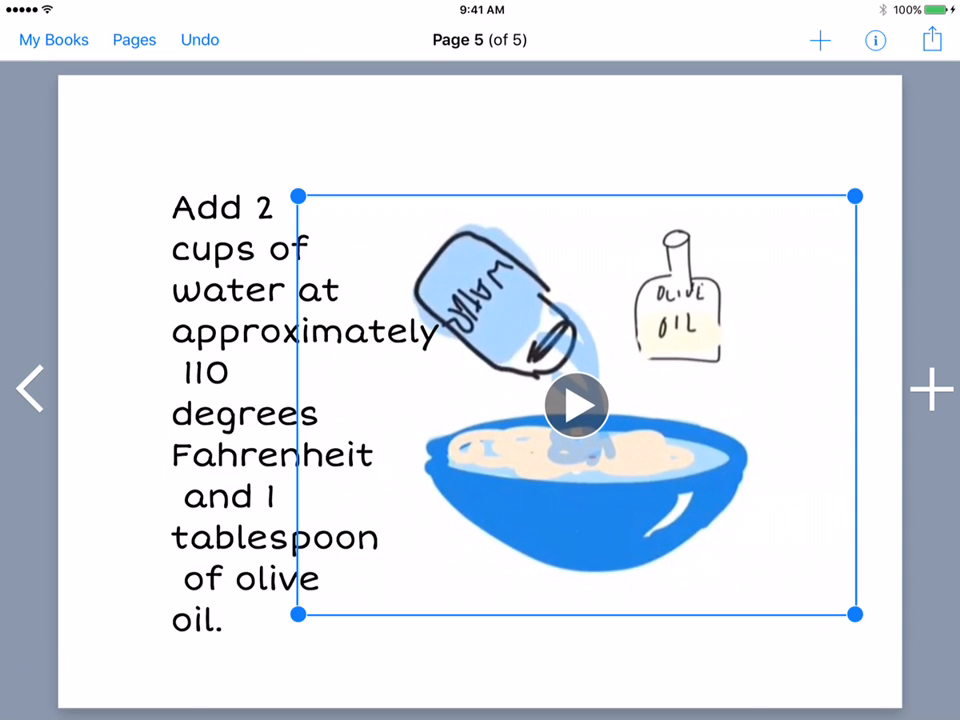
Place the water instruction across the top of page 5 above the bowl video, then view all pages.
drag(855, 615, 355, 560)
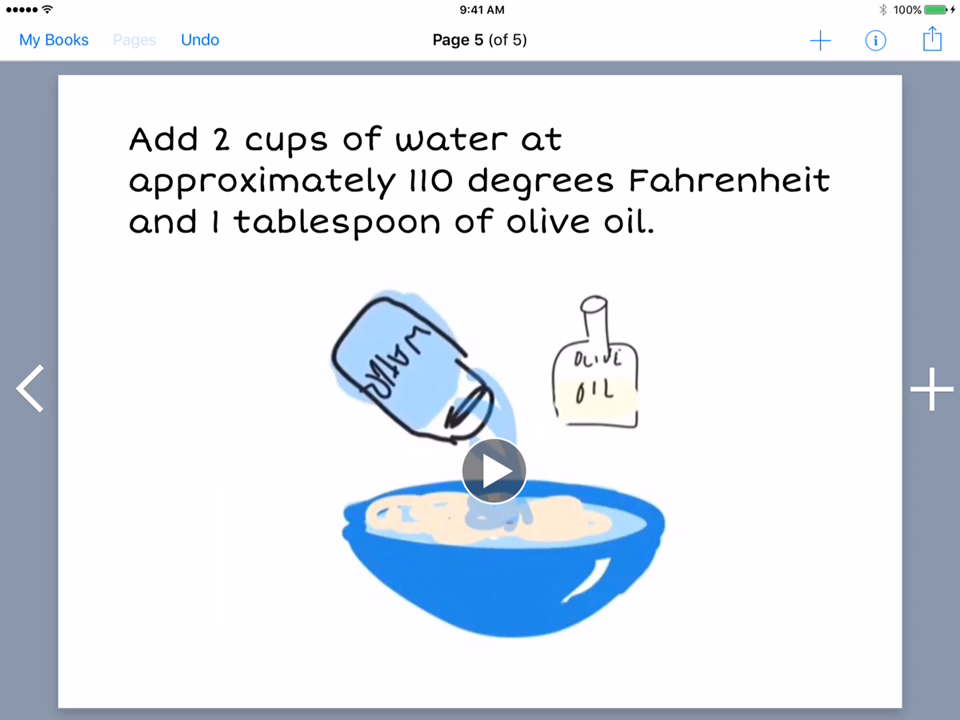
click(134, 40)
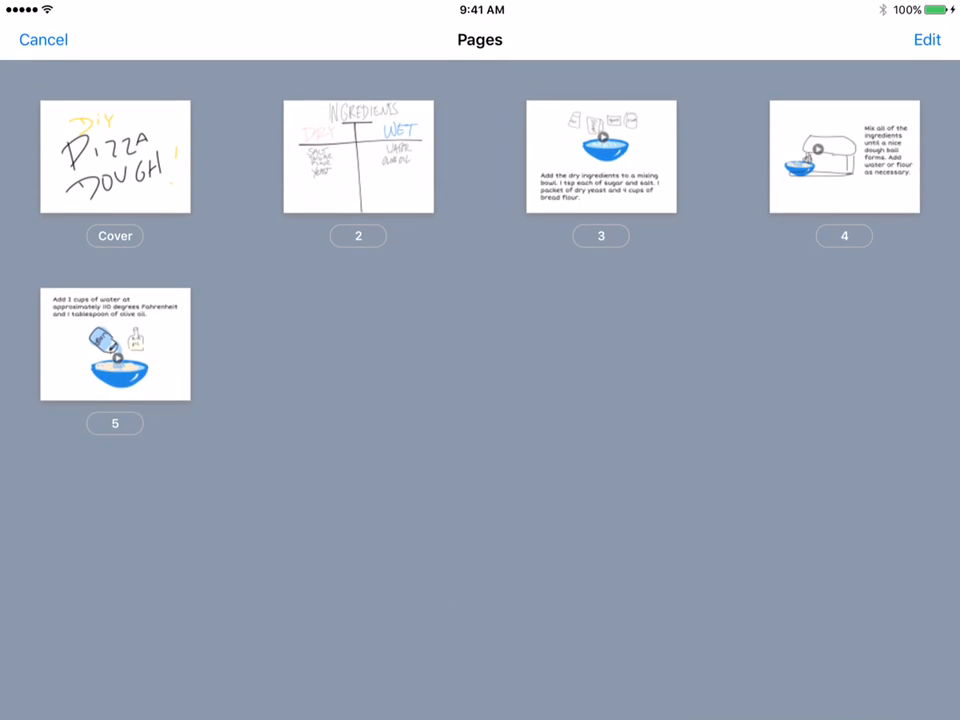
Move the water-and-olive-oil page ahead of the mixing page, then return to the cover.
drag(115, 344, 539, 210)
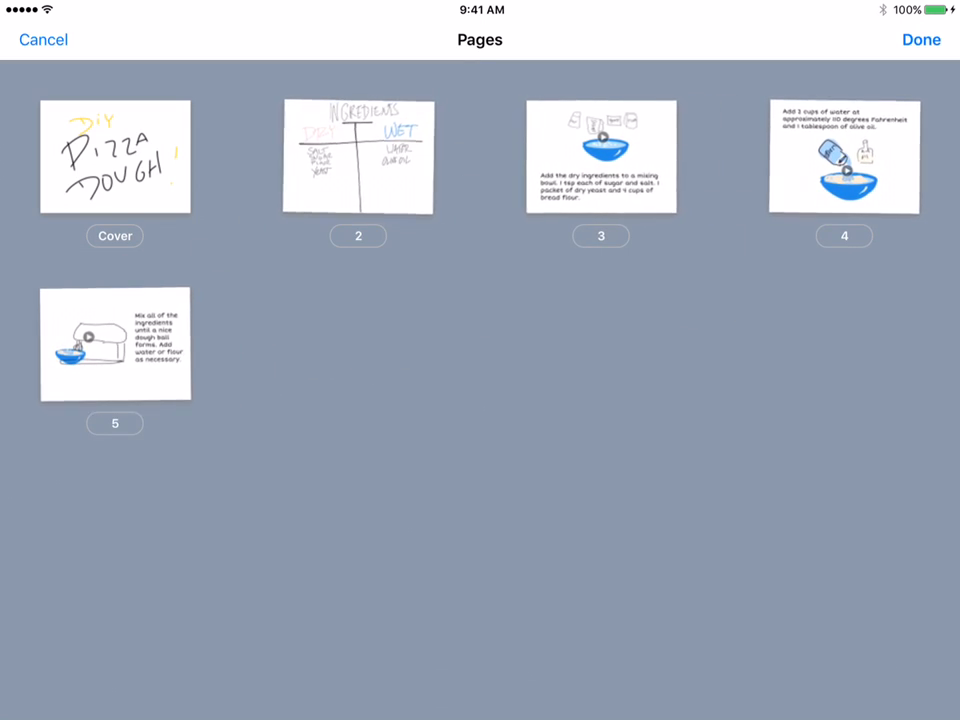
click(920, 39)
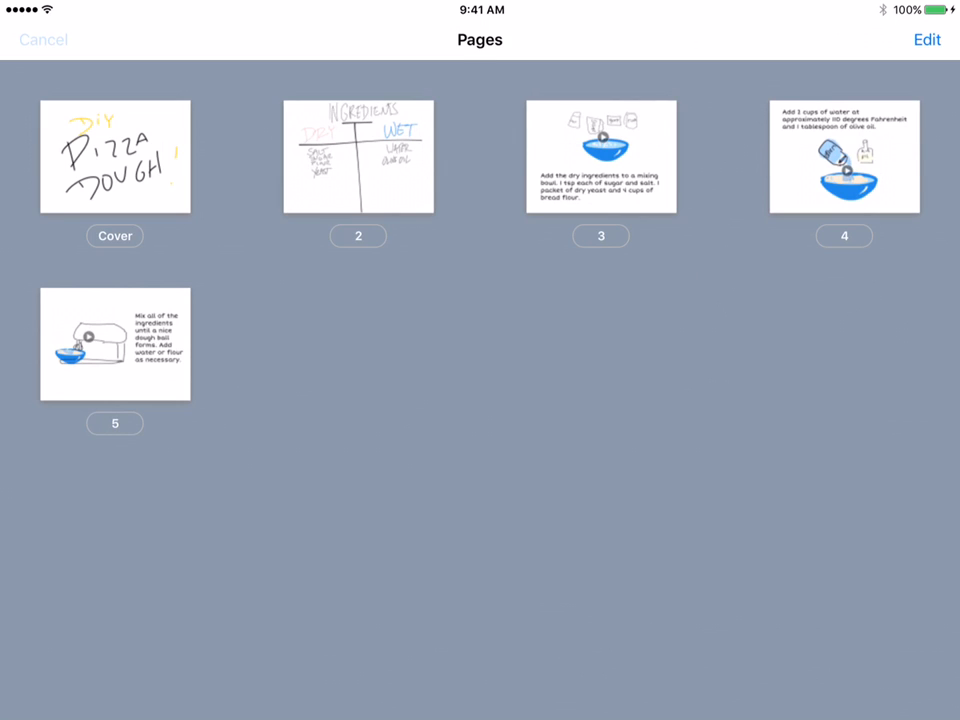
click(115, 156)
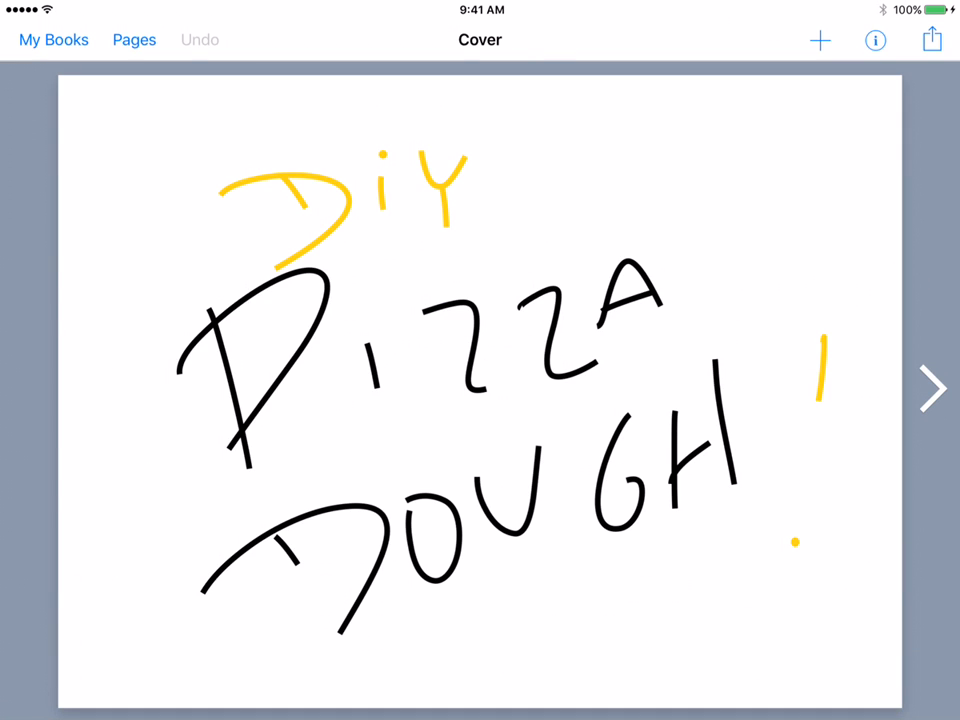
Send DIY Pizza Dough to iBooks and open it from the shelf.
click(931, 40)
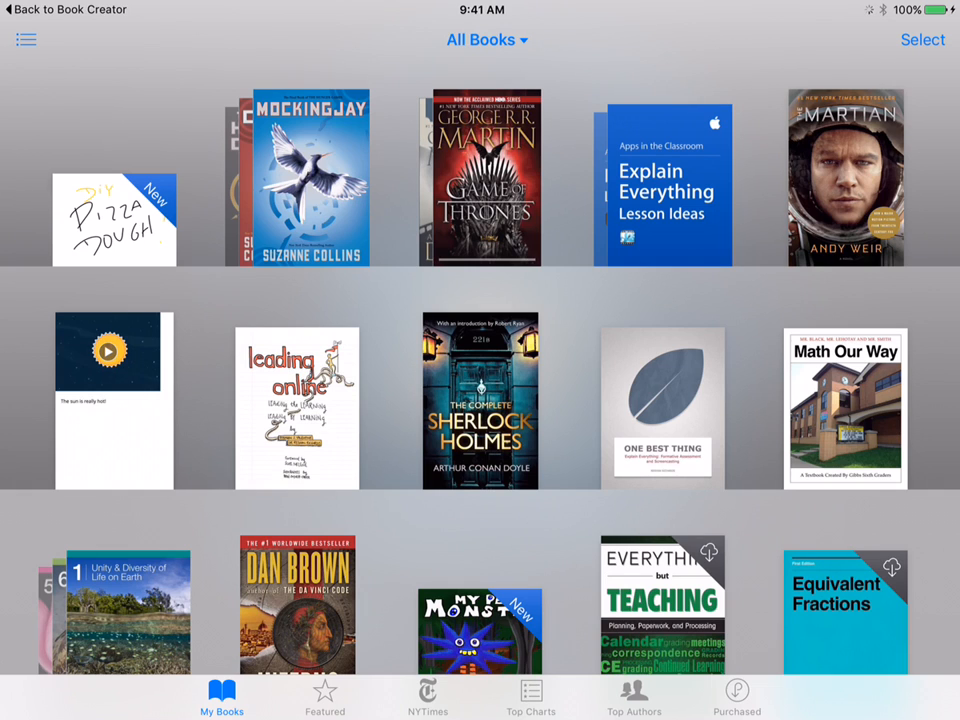
click(114, 219)
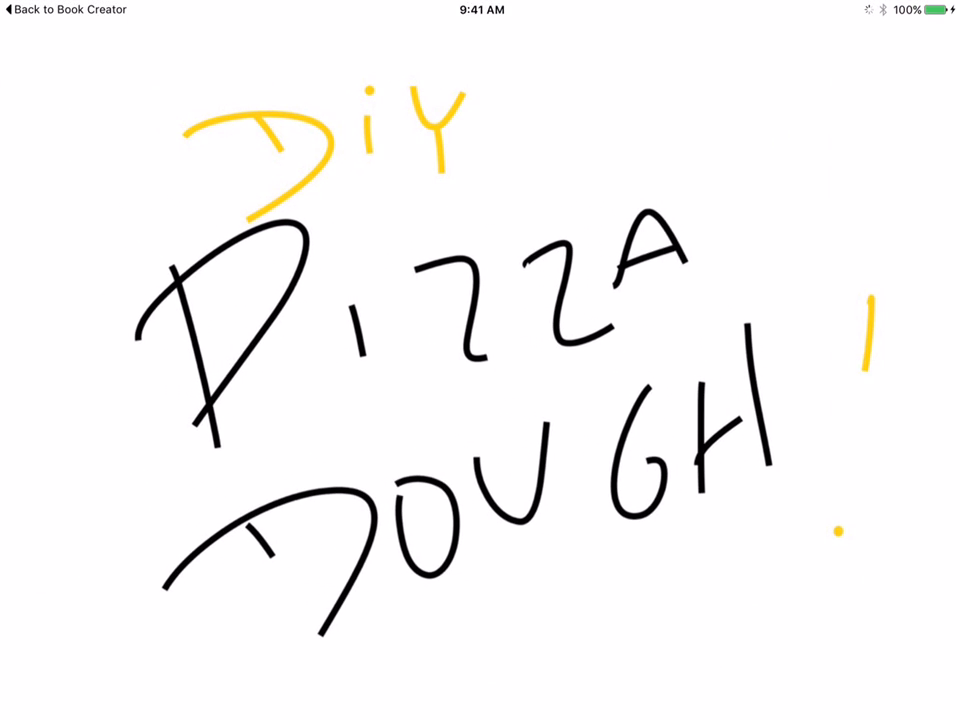